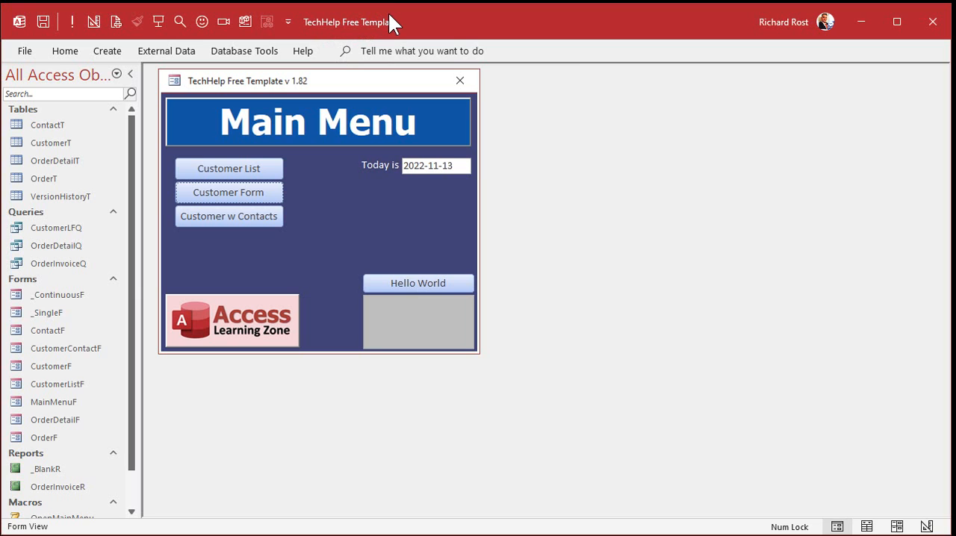
mouse_move(39, 163)
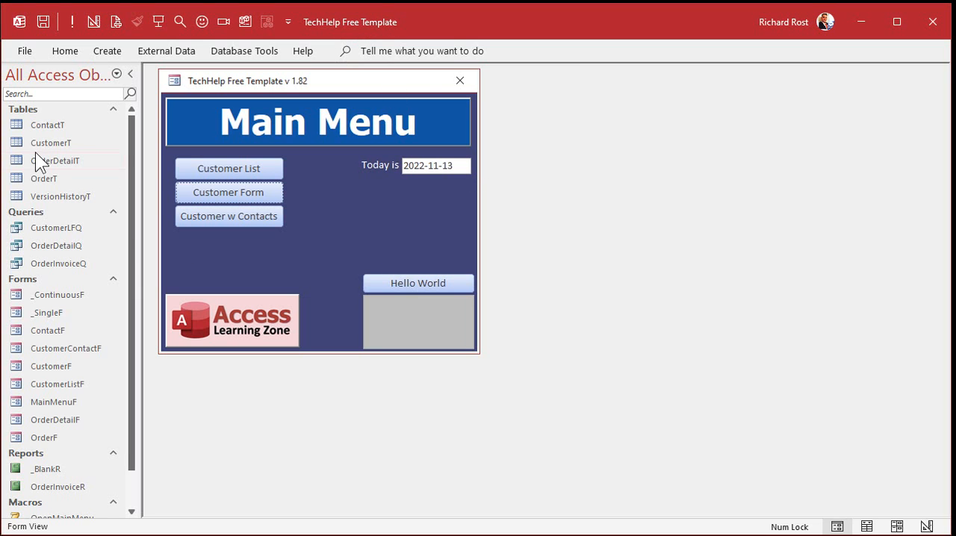
Step: Open the CustomerT table and select its LastName column
left_click(50, 142)
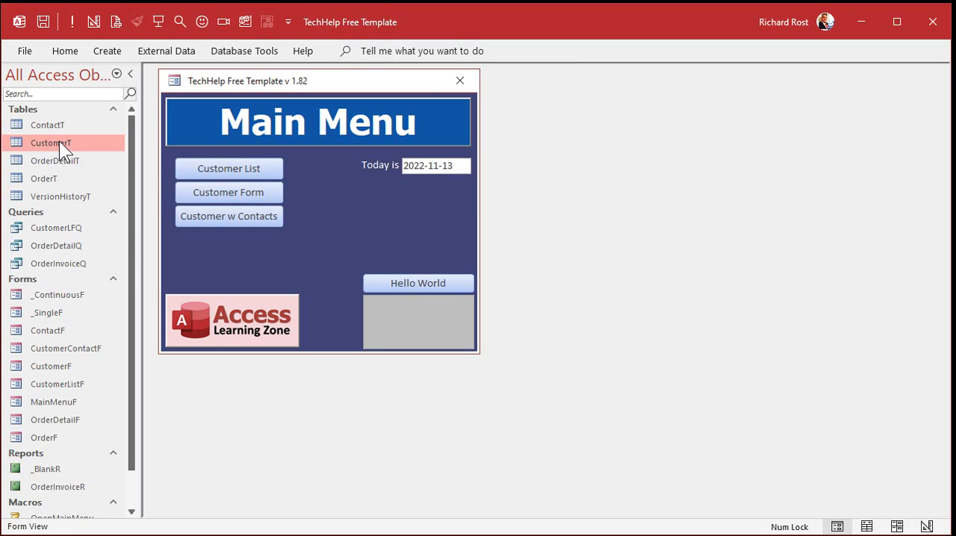
double_click(51, 142)
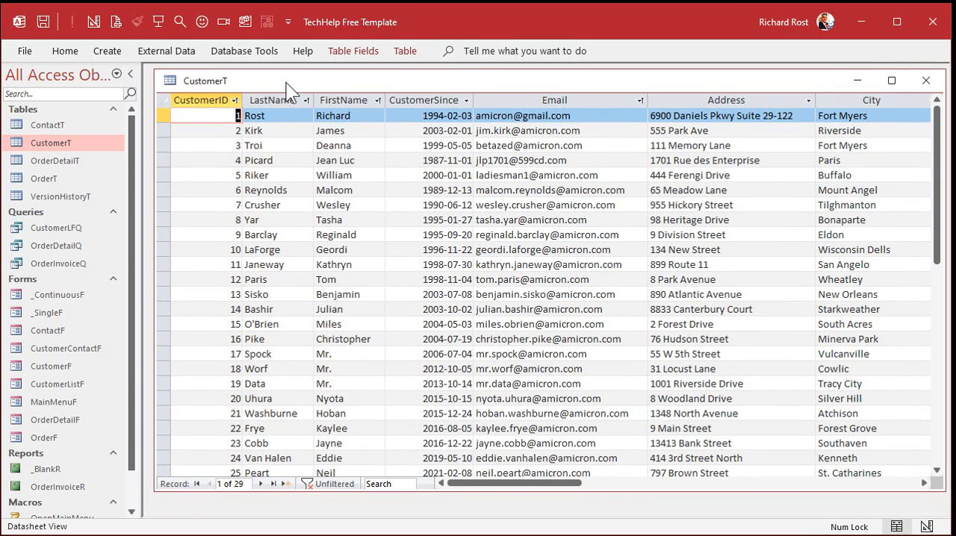
mouse_move(346, 133)
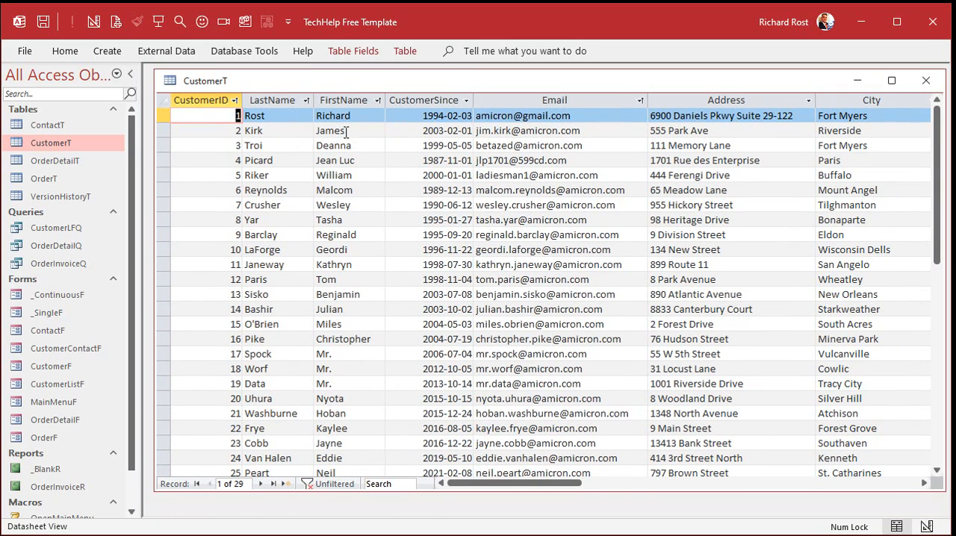
left_click(271, 100)
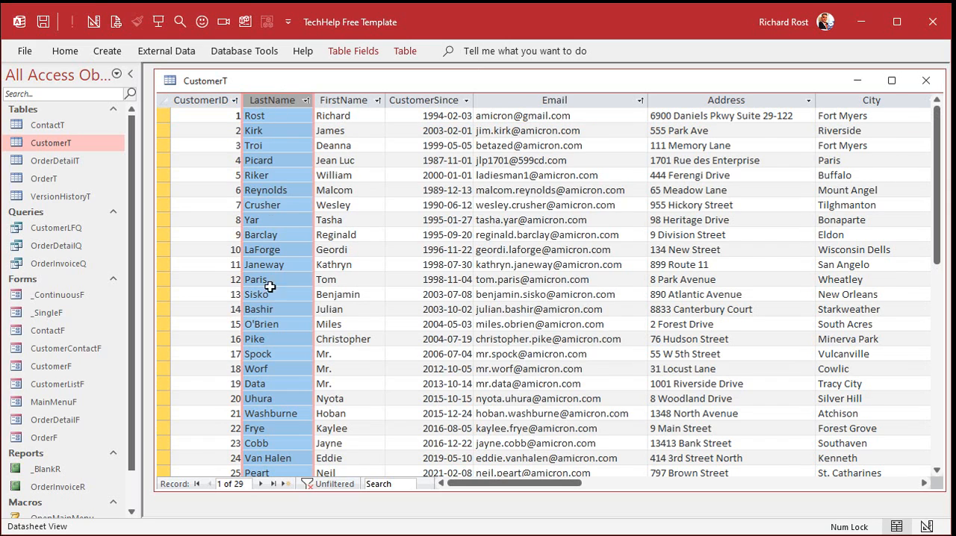
mouse_move(254, 287)
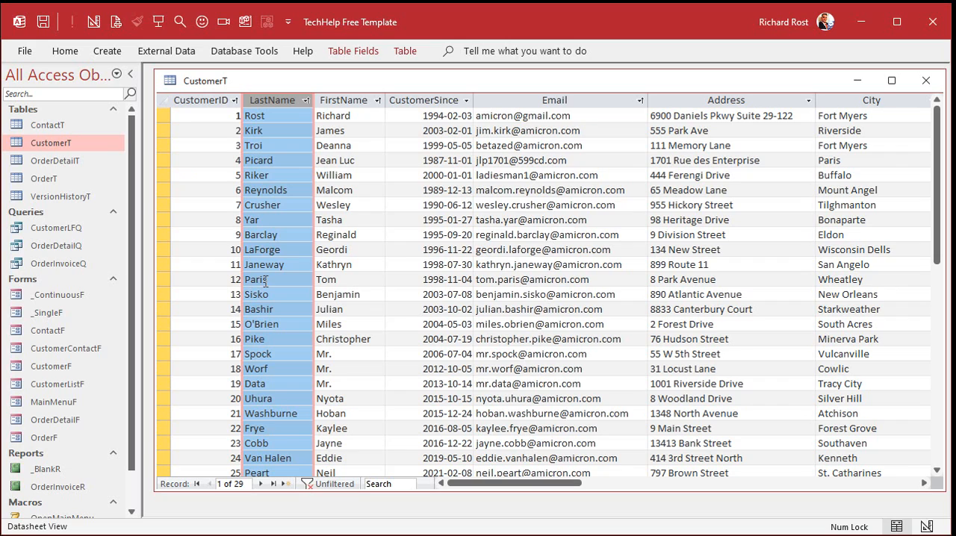
Step: Insert DSC into last names such as Riker, Barclay, O'Brien, Data and Janeway
left_click(256, 175)
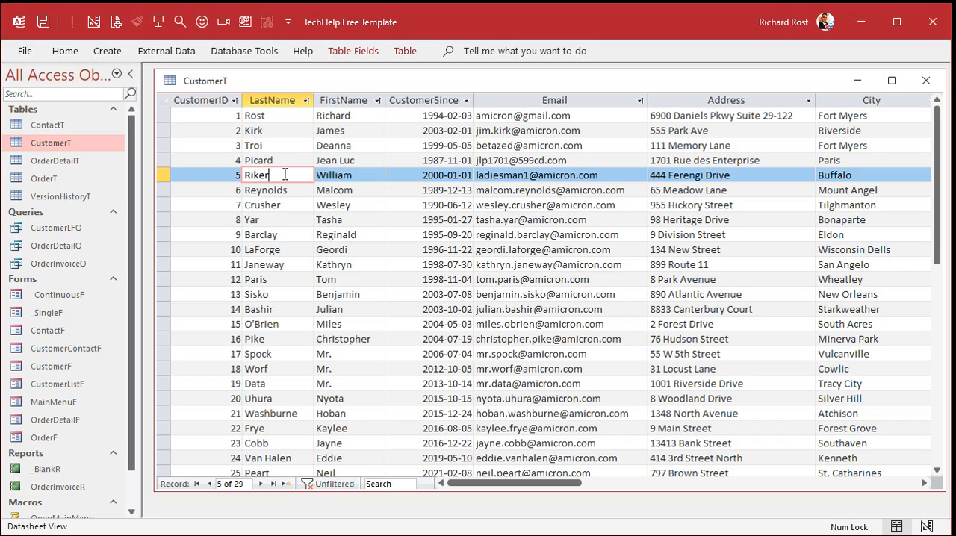
type("psd")
left_click(277, 190)
type("DSC")
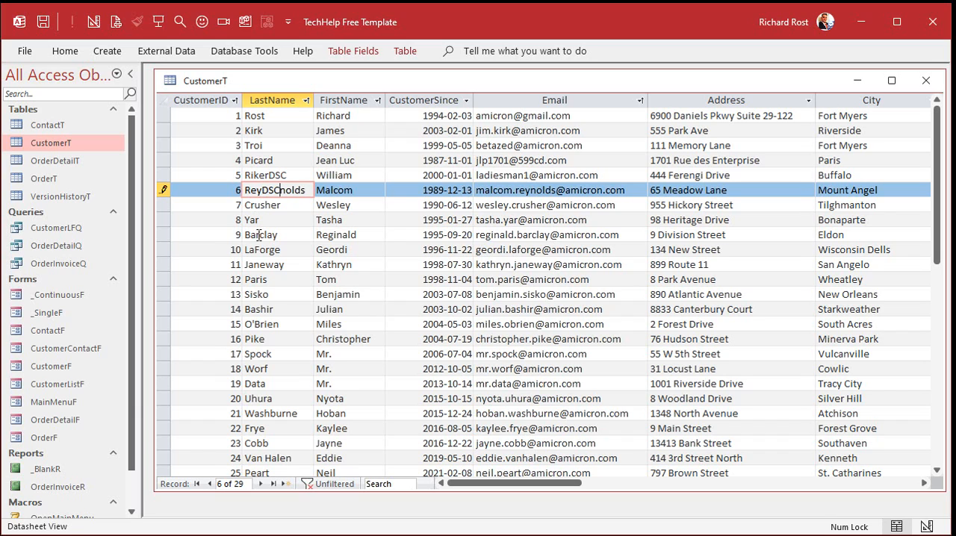
left_click(277, 234)
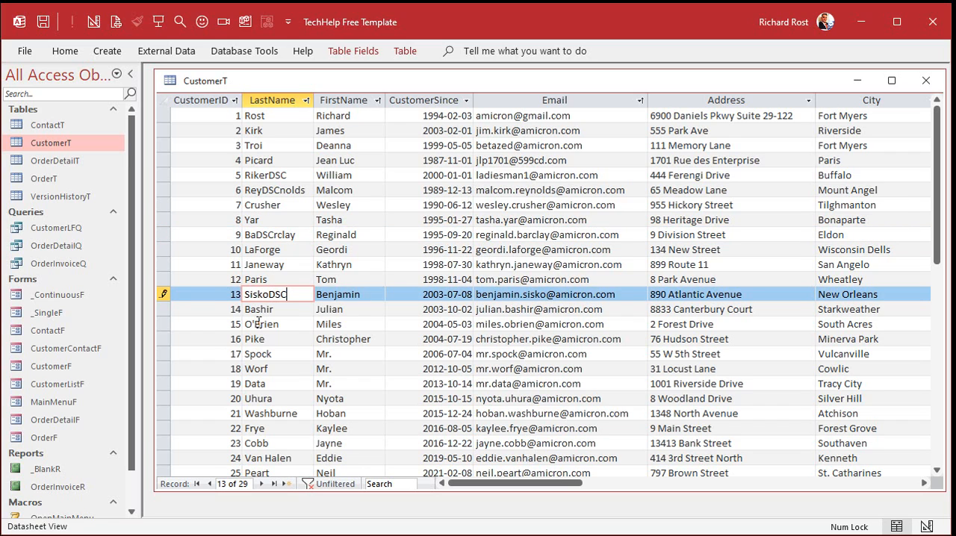
left_click(269, 324)
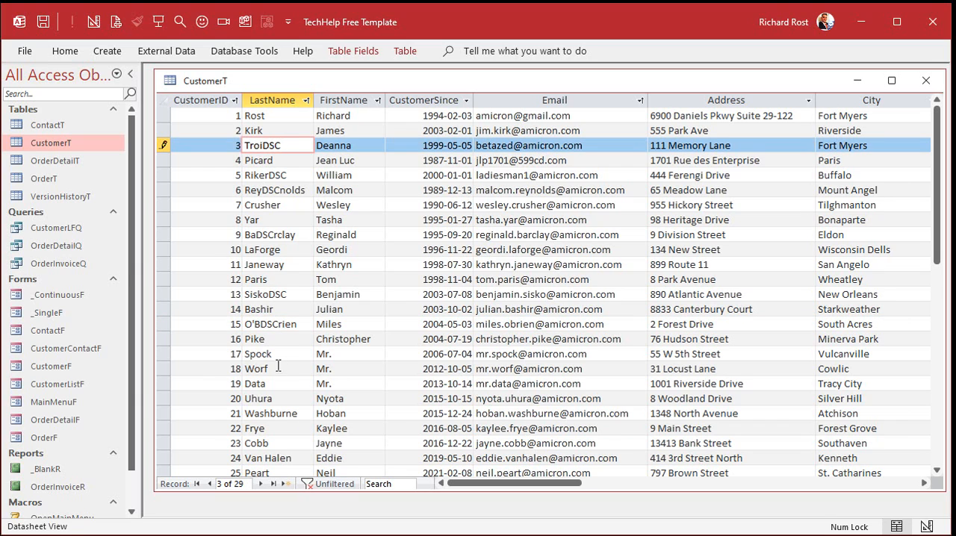
left_click(263, 383)
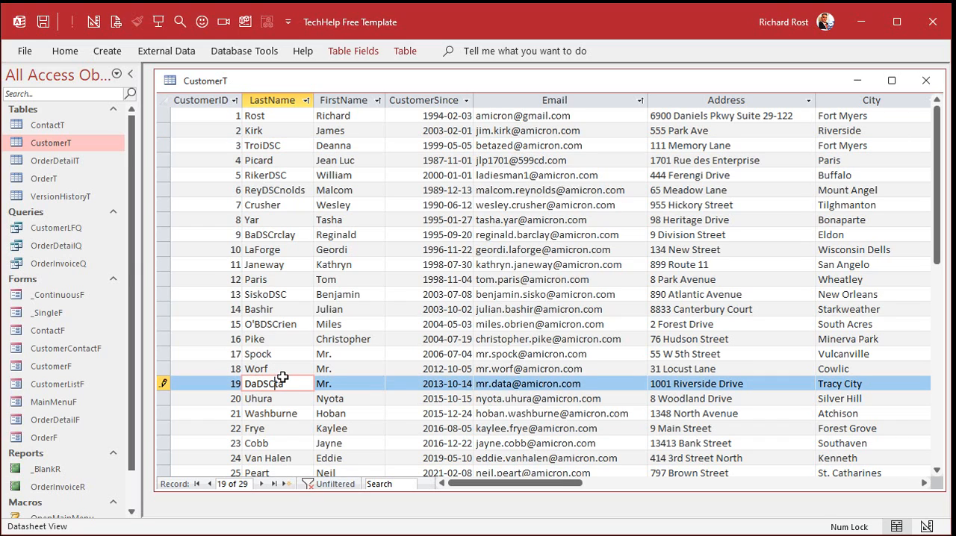
mouse_move(274, 230)
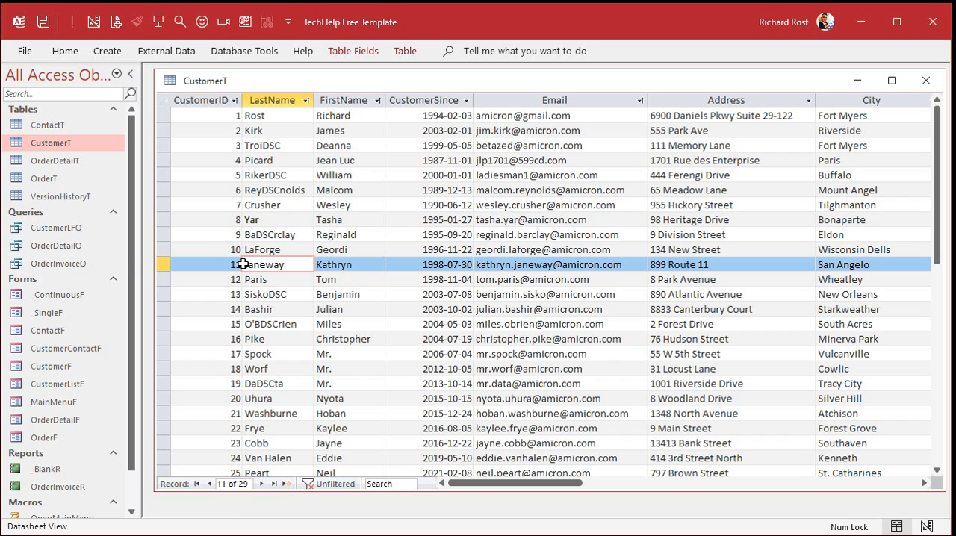
left_click(261, 264)
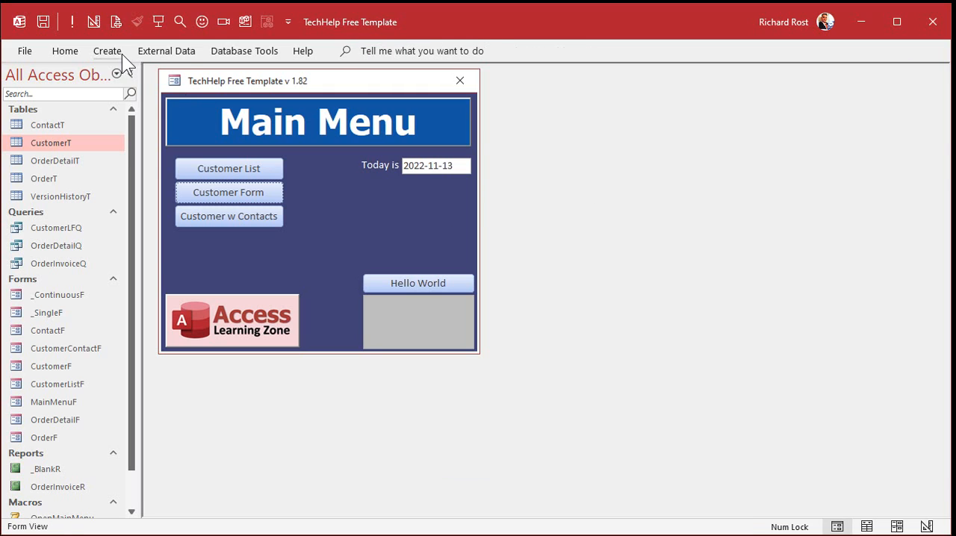
Step: Build a CustomerT query filtering LastName with LIKE "*DSC*"
left_click(106, 50)
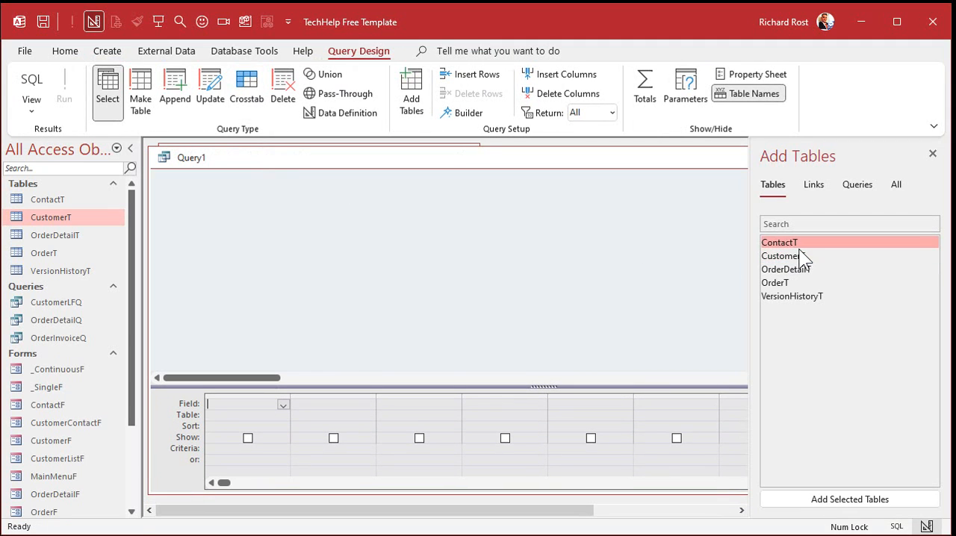
double_click(782, 255)
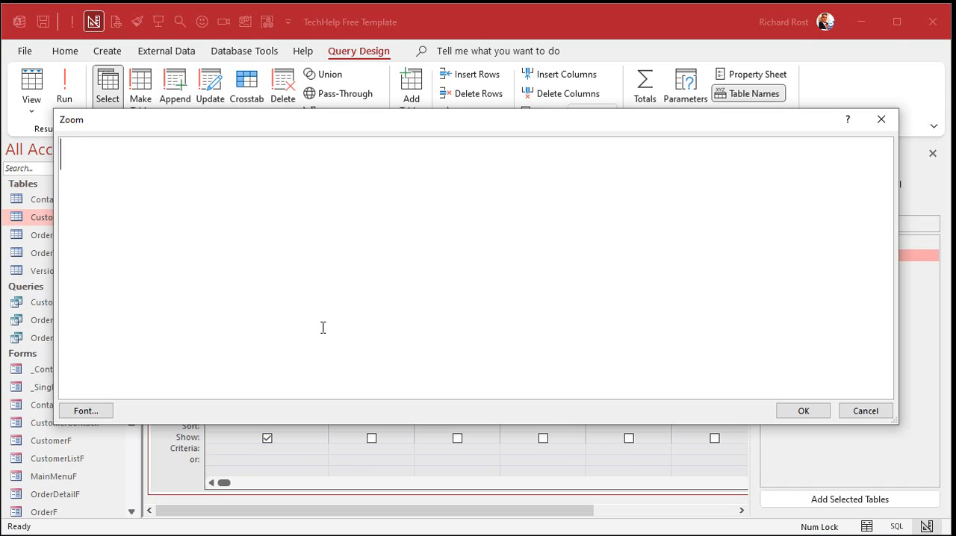
type("LIKE")
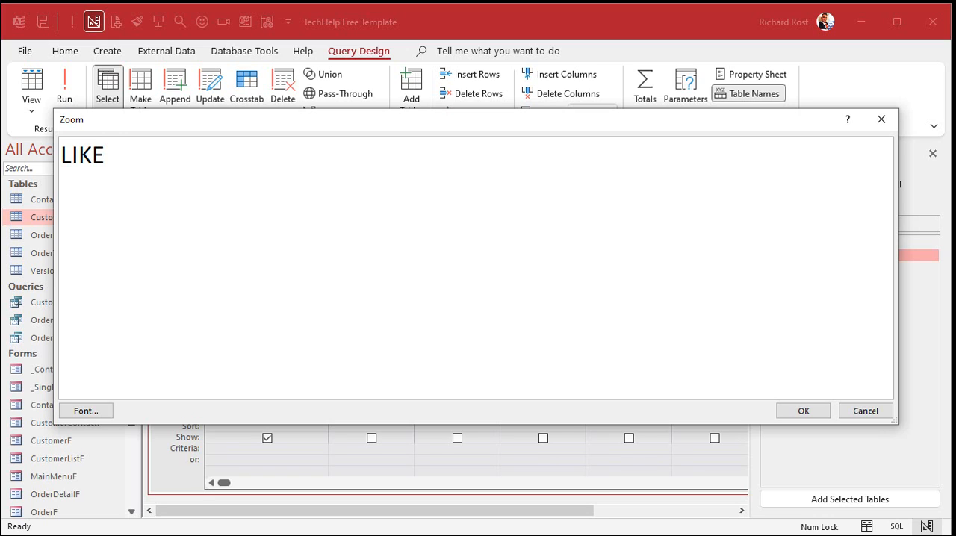
type("\"*DSC*")
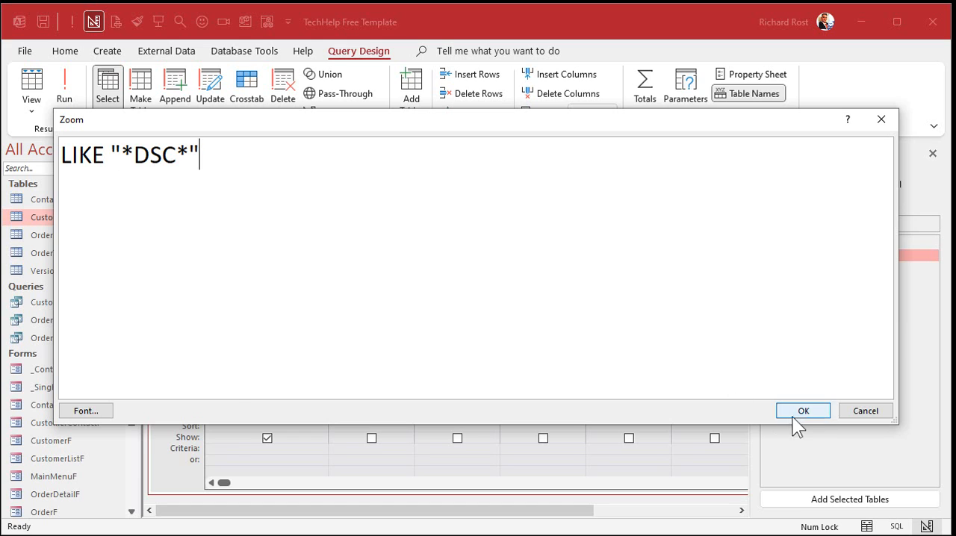
left_click(803, 411)
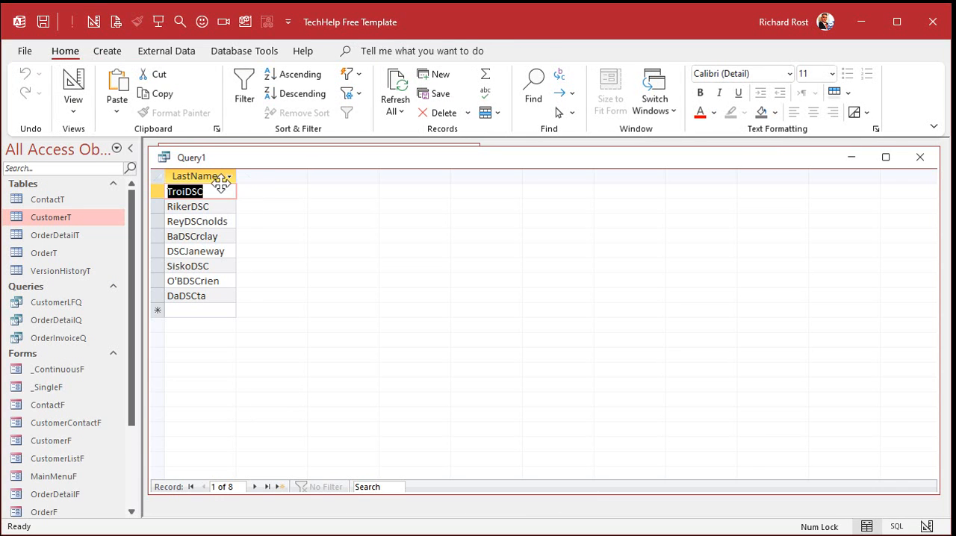
mouse_move(224, 392)
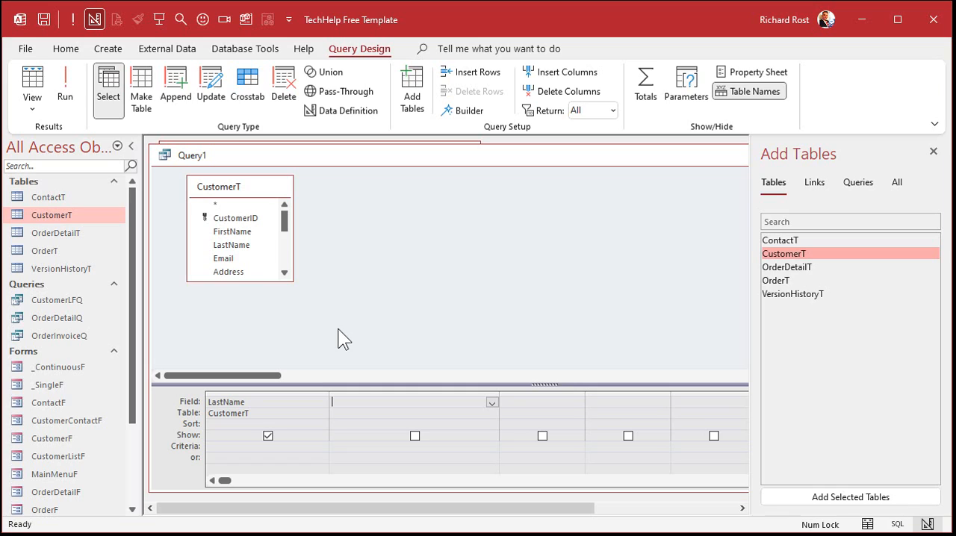
Step: Enter X: InStr(LastName,"DSC") in the second query column via Zoom
left_click(415, 402)
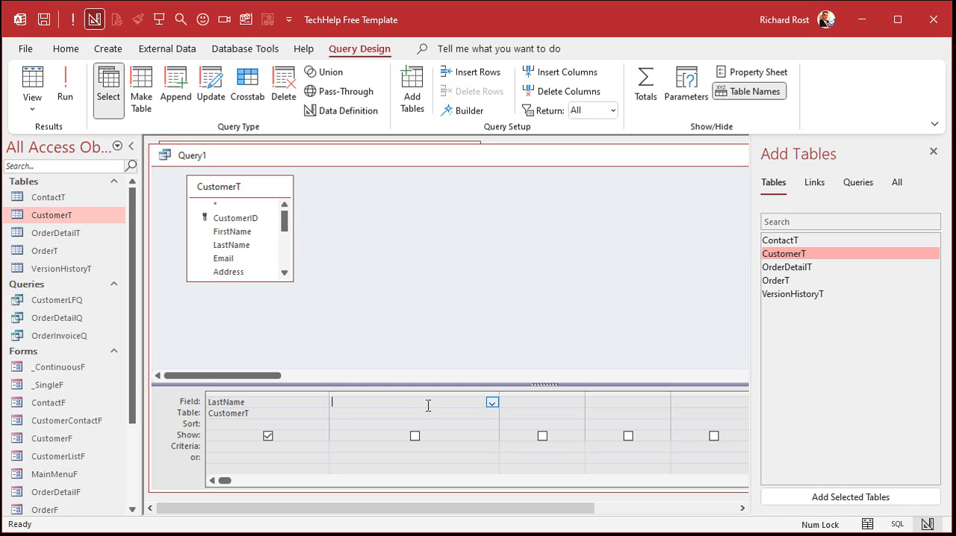
mouse_move(389, 401)
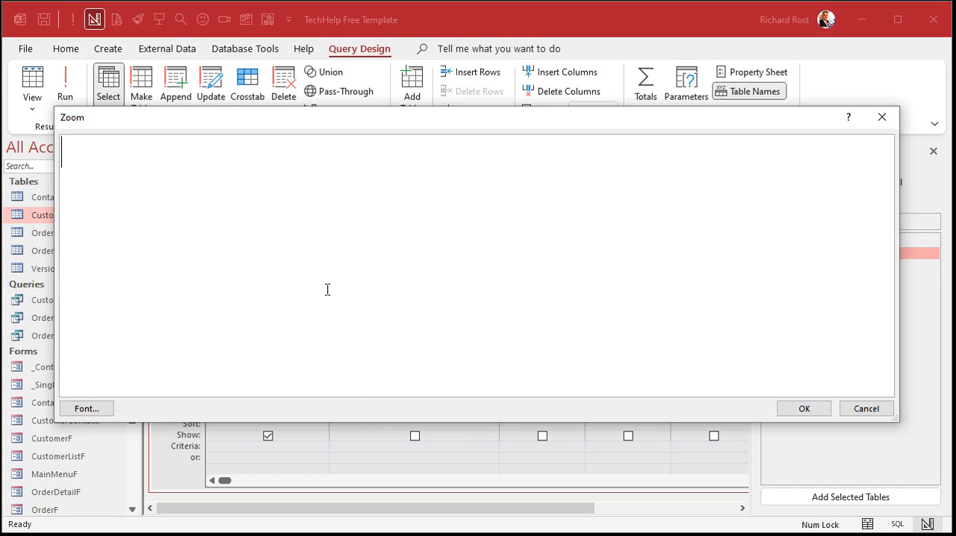
mouse_move(321, 277)
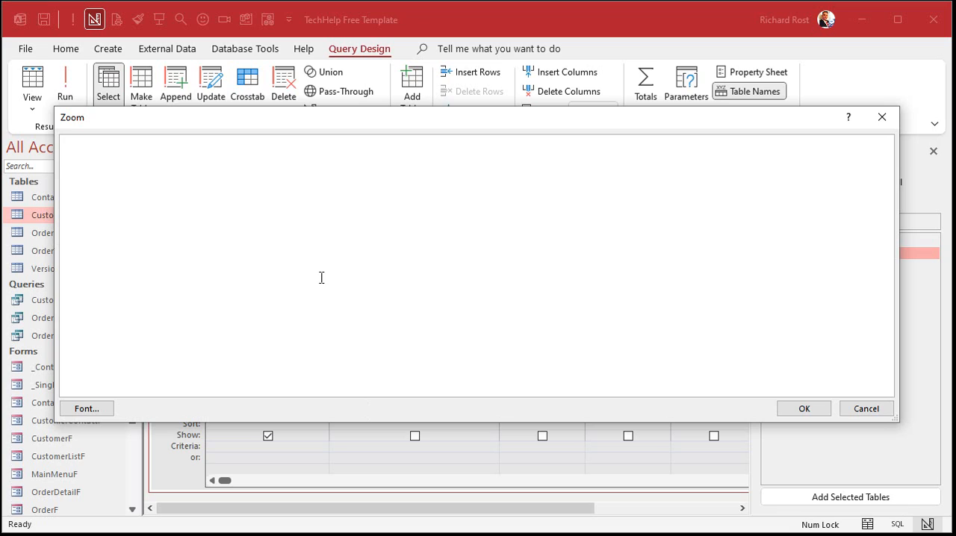
type("X:")
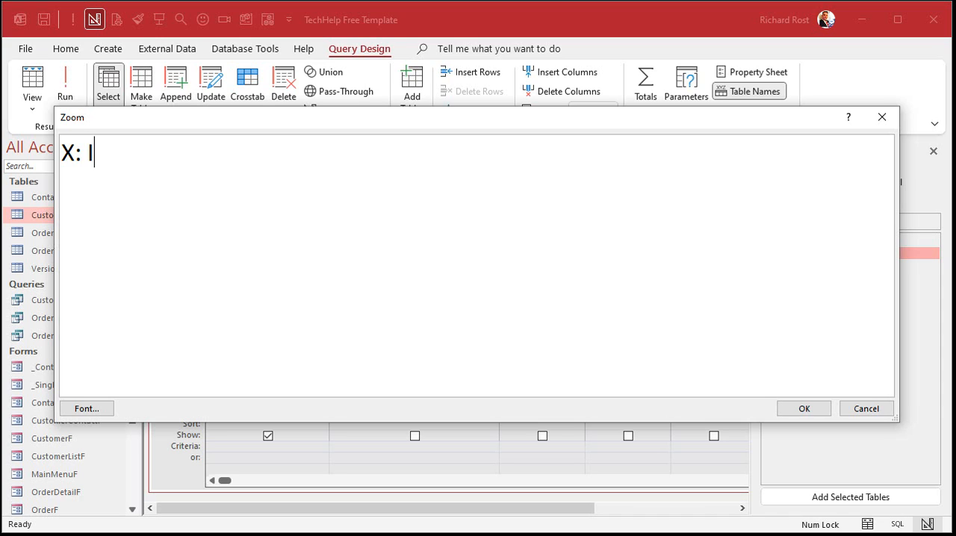
type("InStr(")
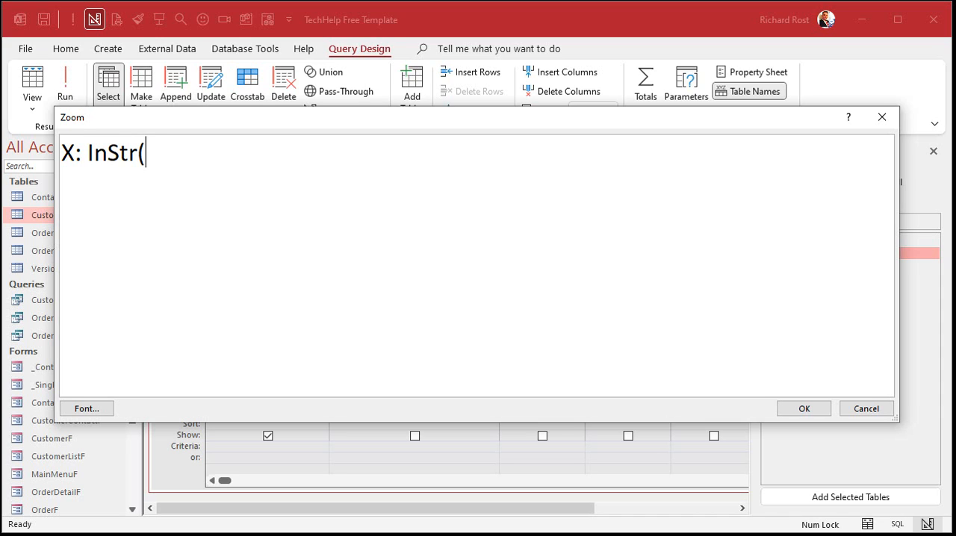
type("LastName,")
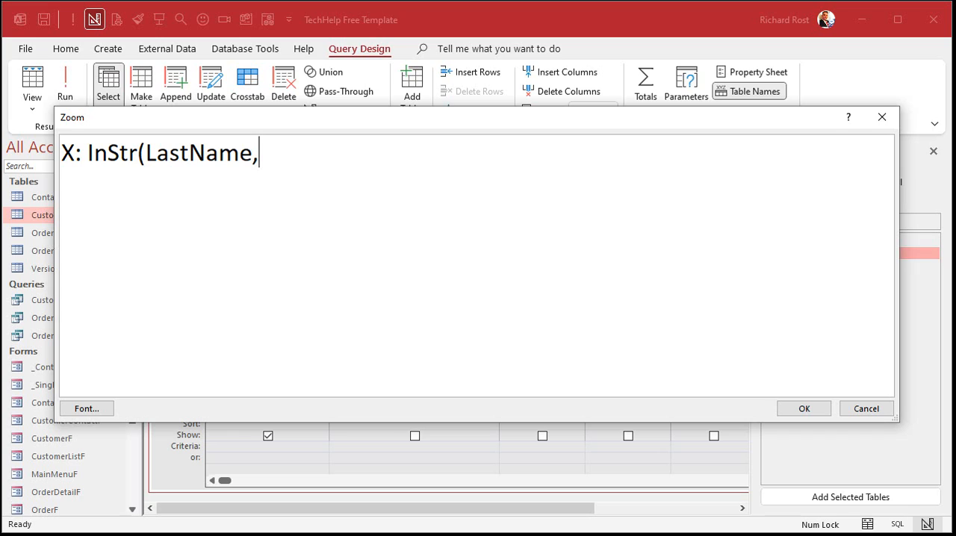
type("\"DSC")
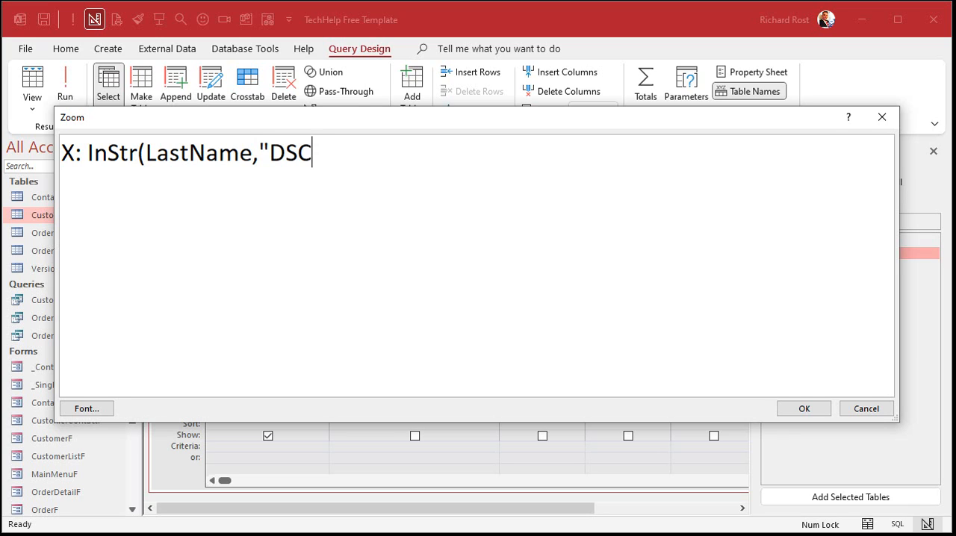
type("\")")
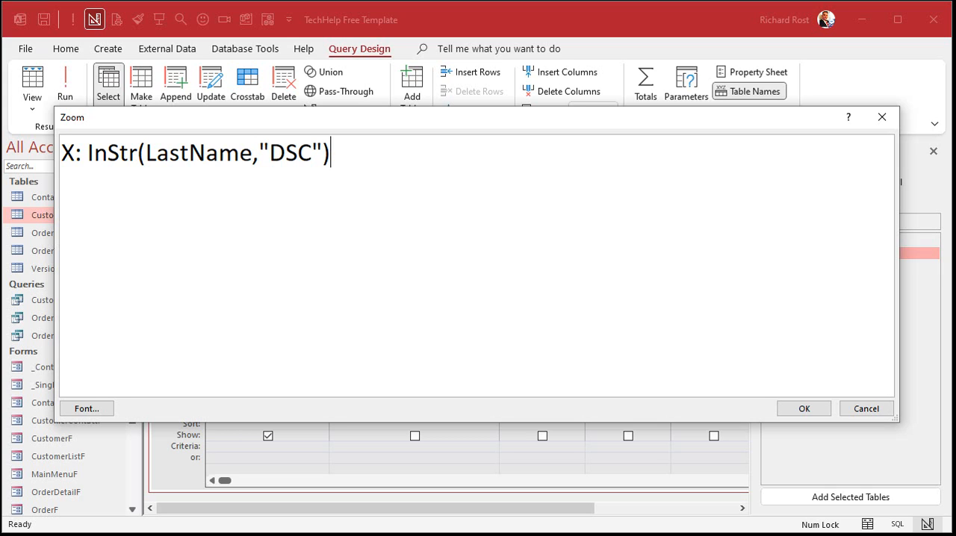
double_click(111, 153)
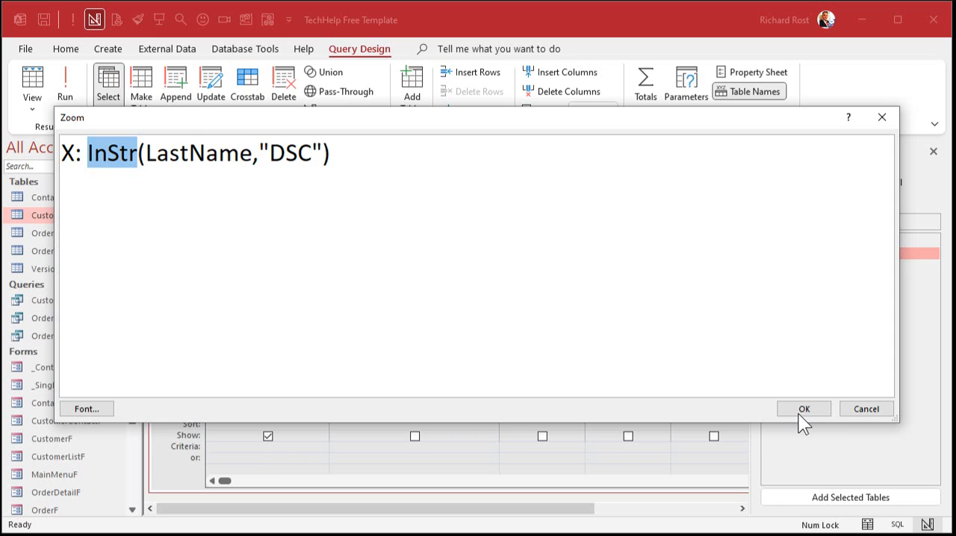
left_click(803, 408)
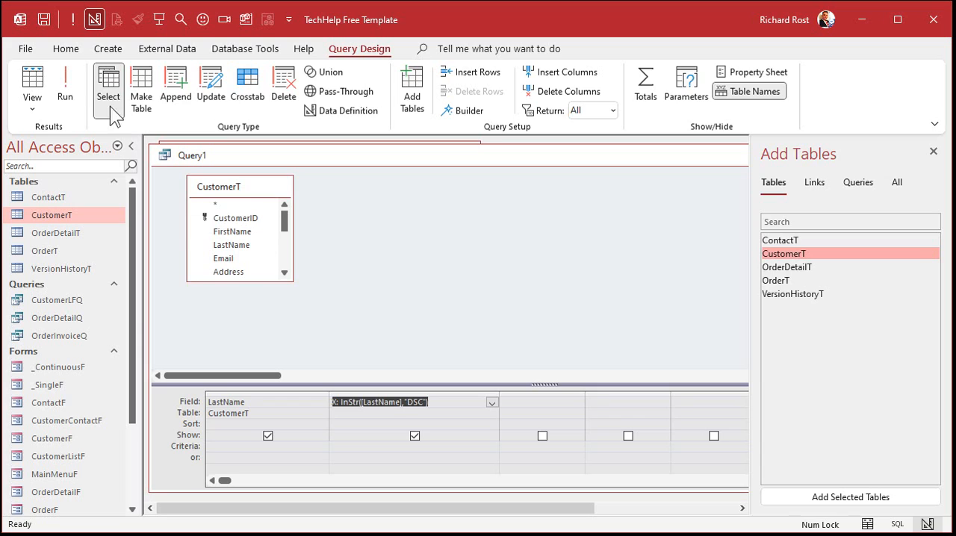
Step: Run the query to see X positions and retype the Crusher last name
left_click(65, 84)
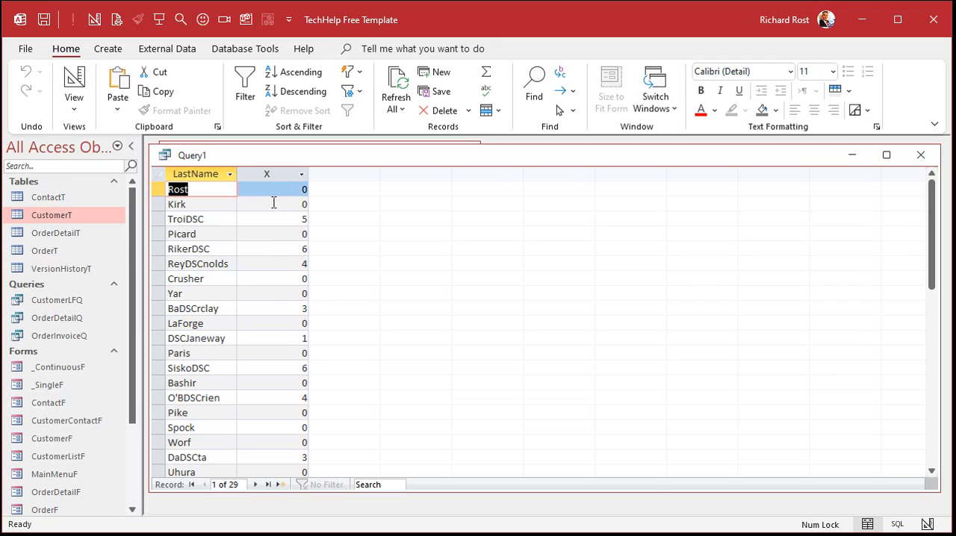
left_click(273, 219)
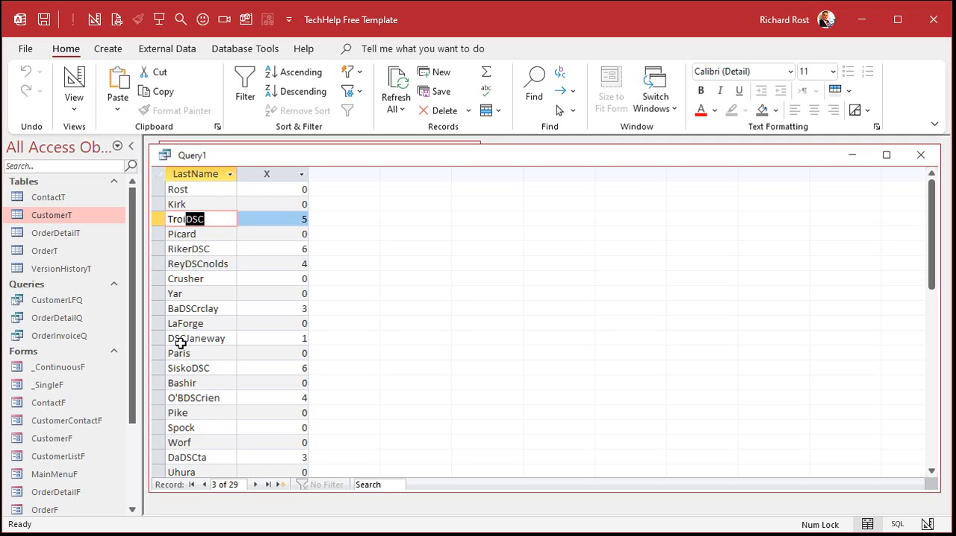
mouse_move(418, 344)
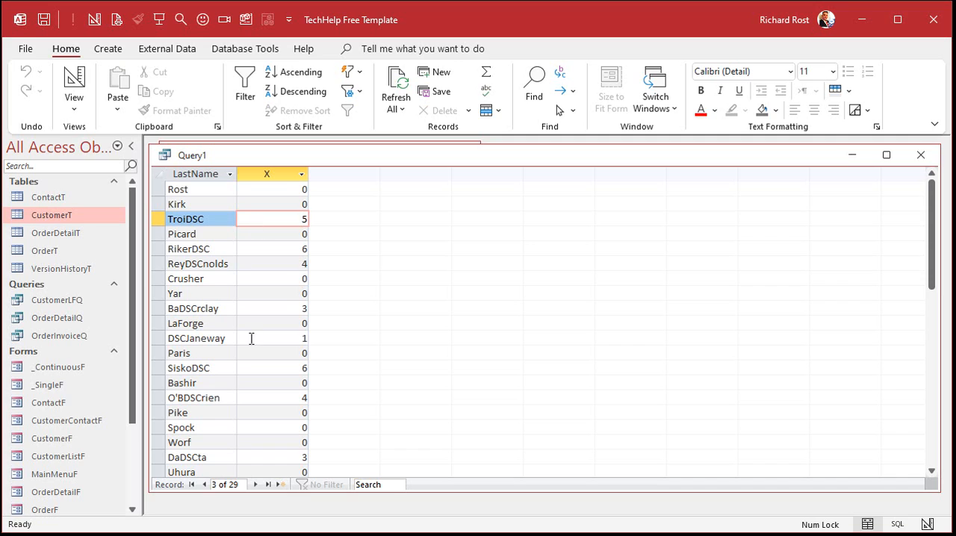
left_click(187, 279)
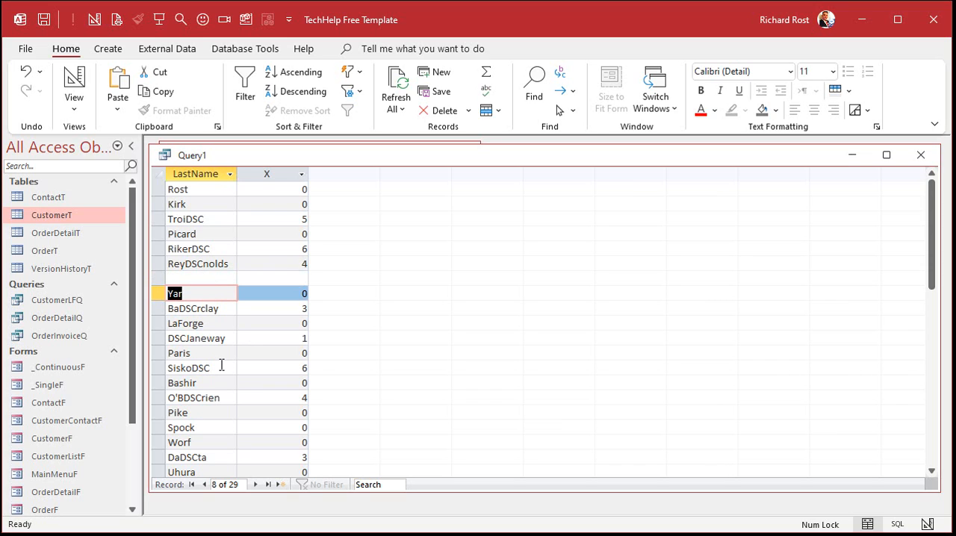
mouse_move(330, 289)
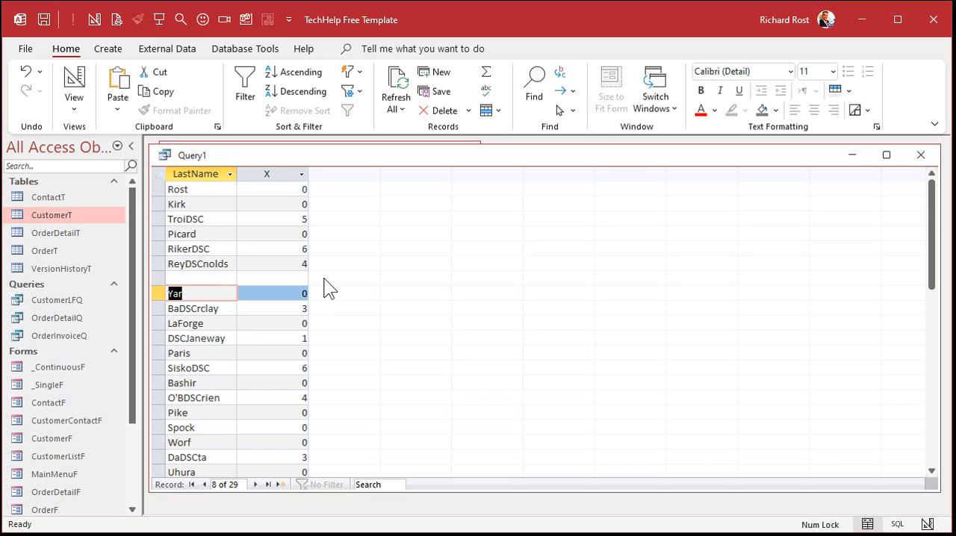
mouse_move(249, 288)
type("Cr")
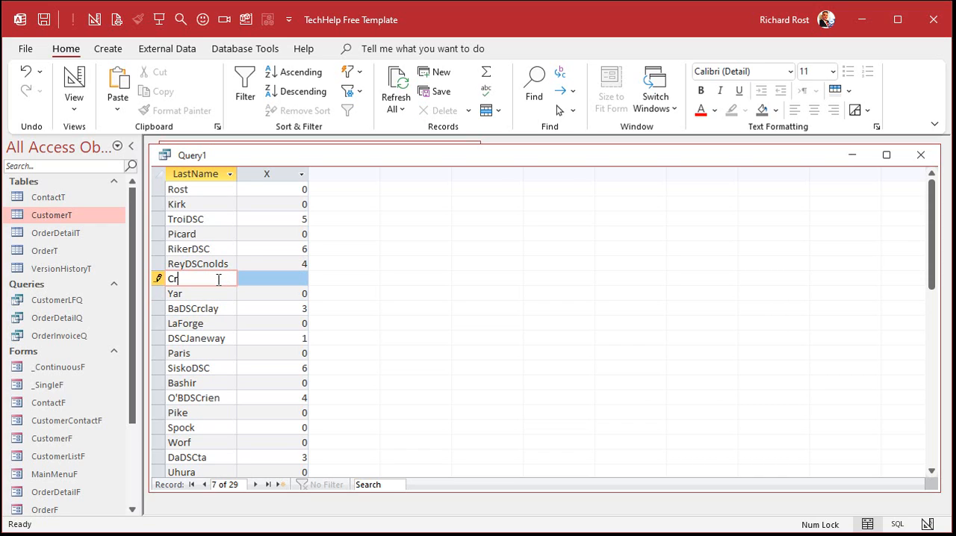
type("usher")
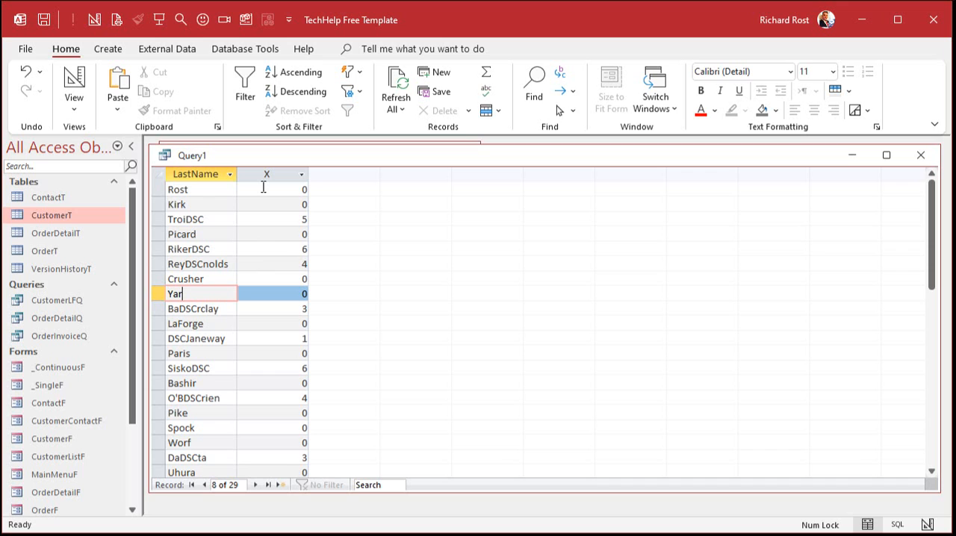
right_click(191, 154)
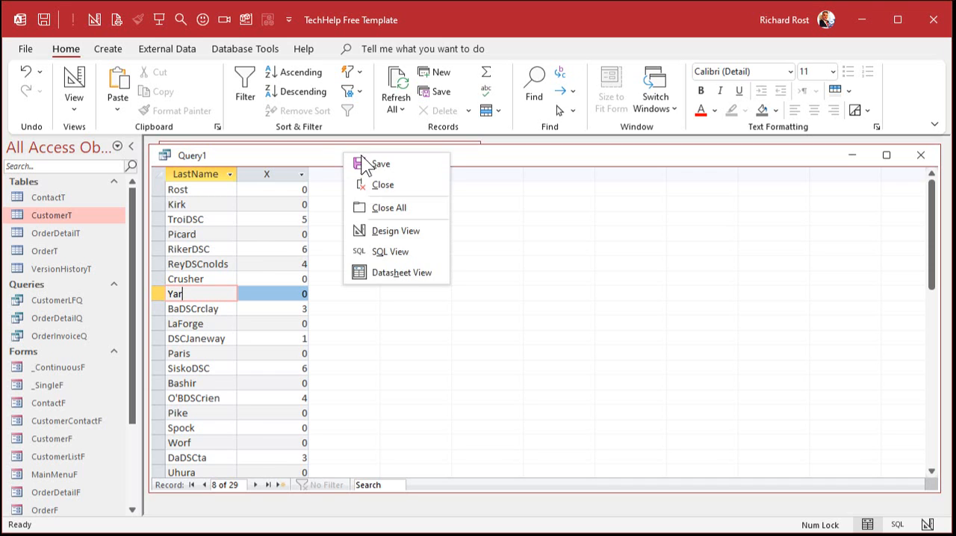
Step: Add IsDisco: IIf(X>0,True,False) and run the query to see -1/0 values
left_click(396, 230)
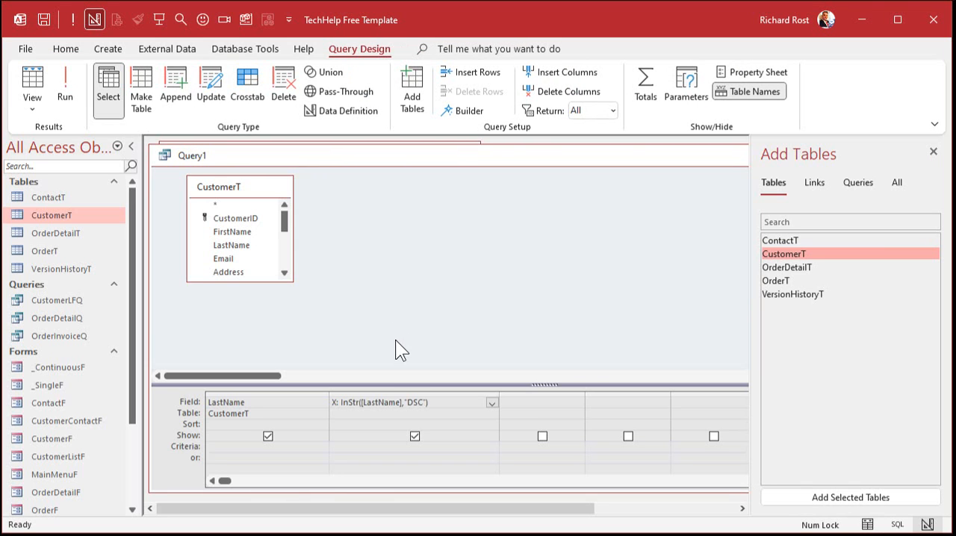
mouse_move(328, 394)
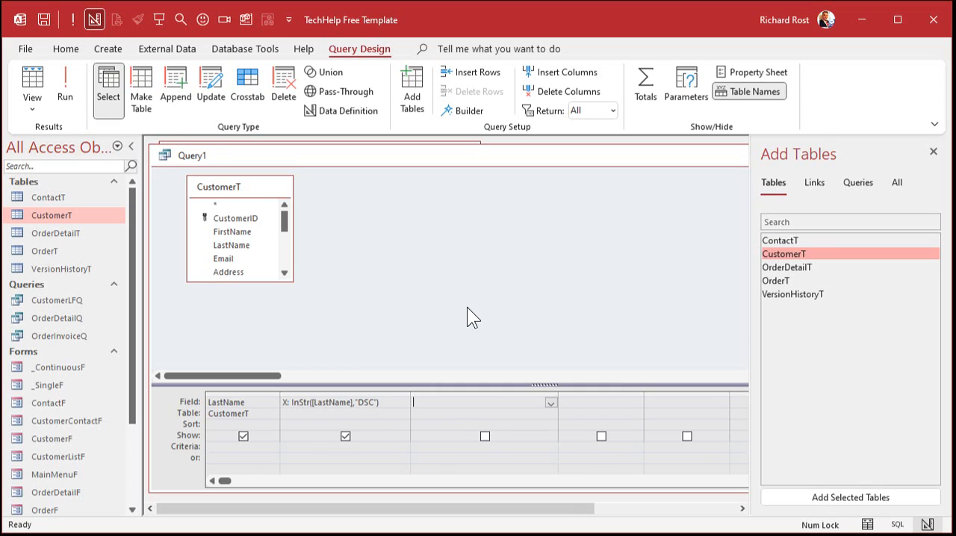
type("IsDid")
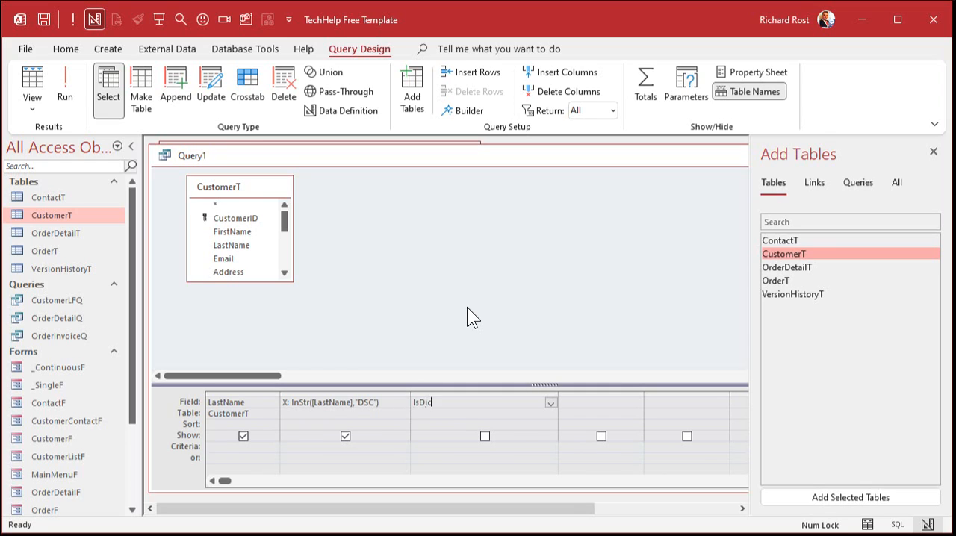
type("sco")
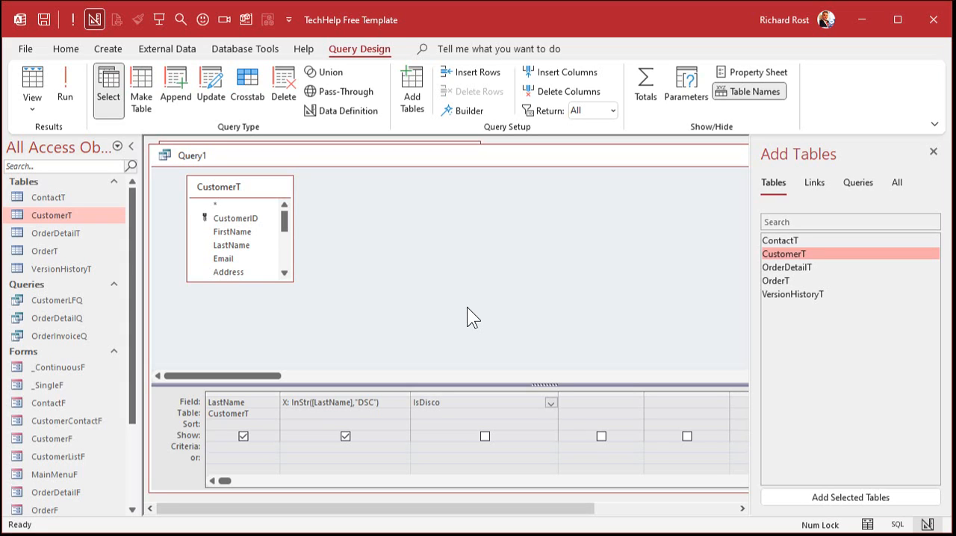
type("(")
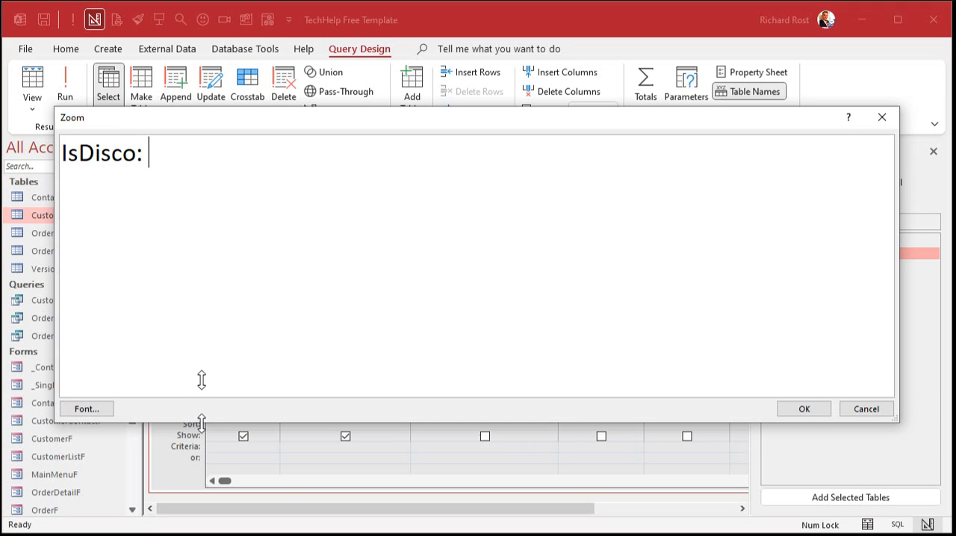
type("Il")
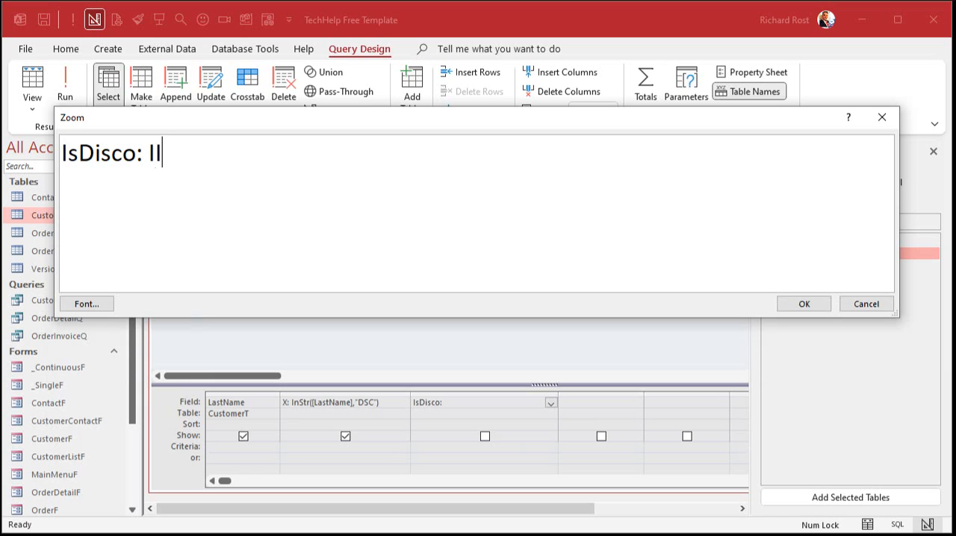
type("F(X")
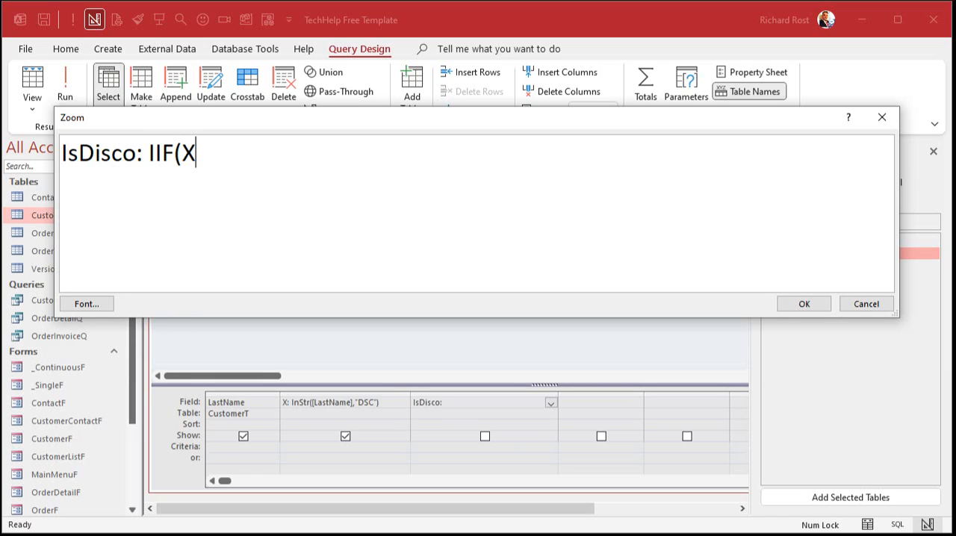
type(">0")
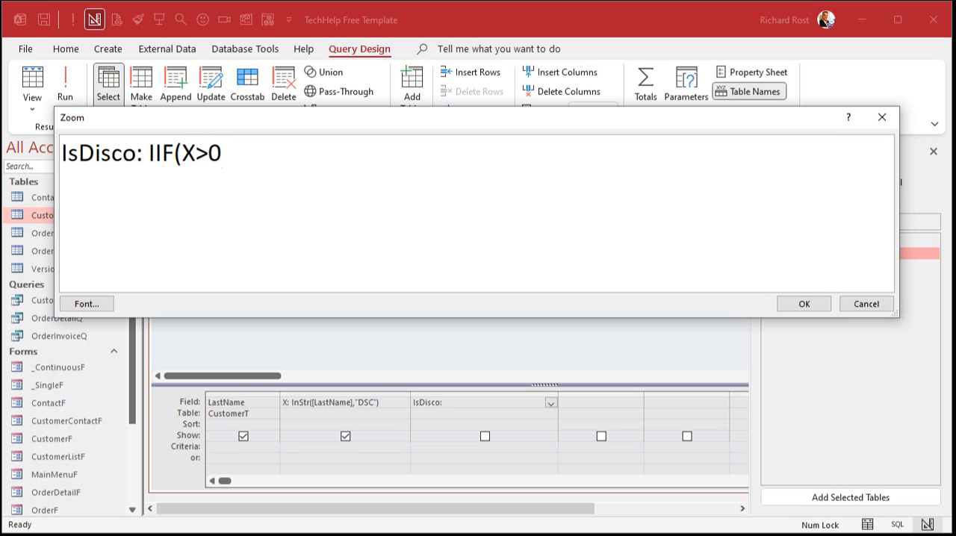
type(",True")
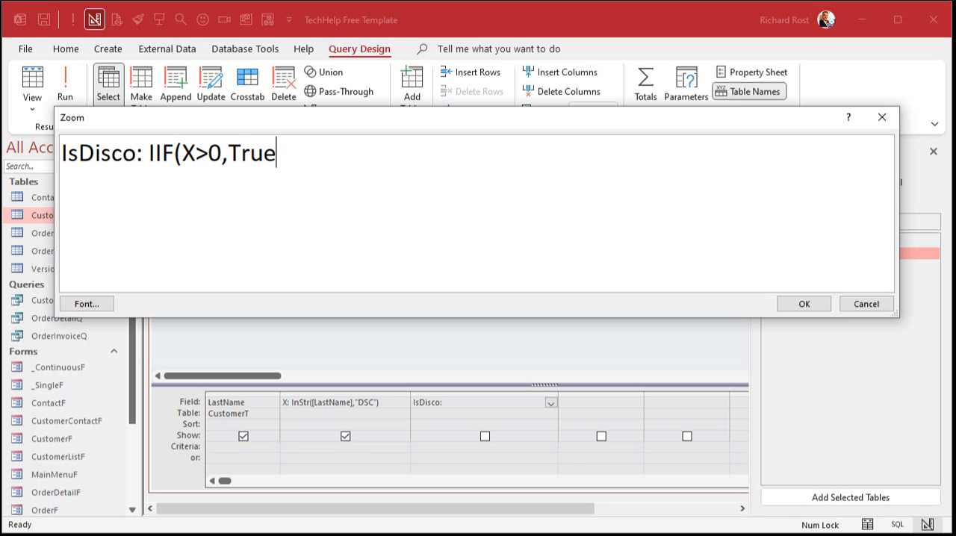
type(",False)")
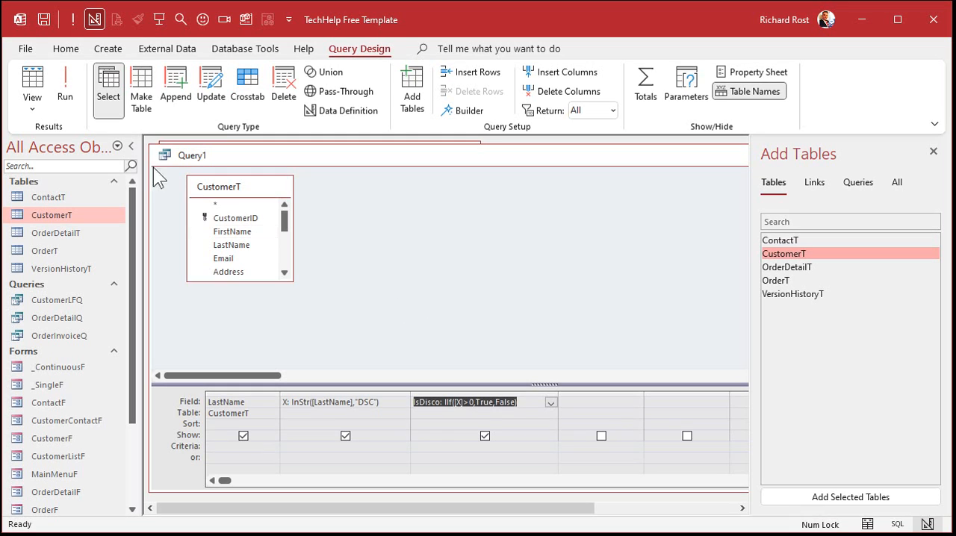
left_click(65, 83)
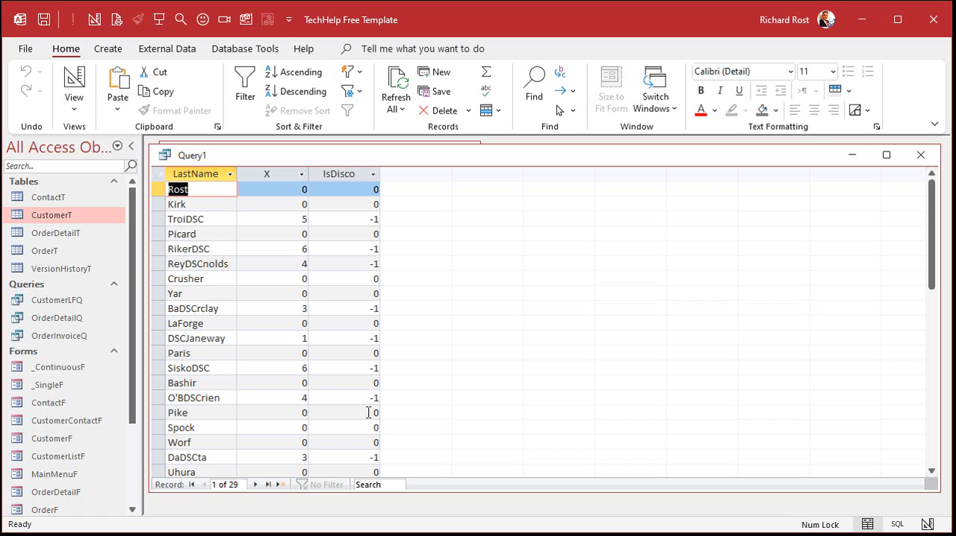
left_click(31, 84)
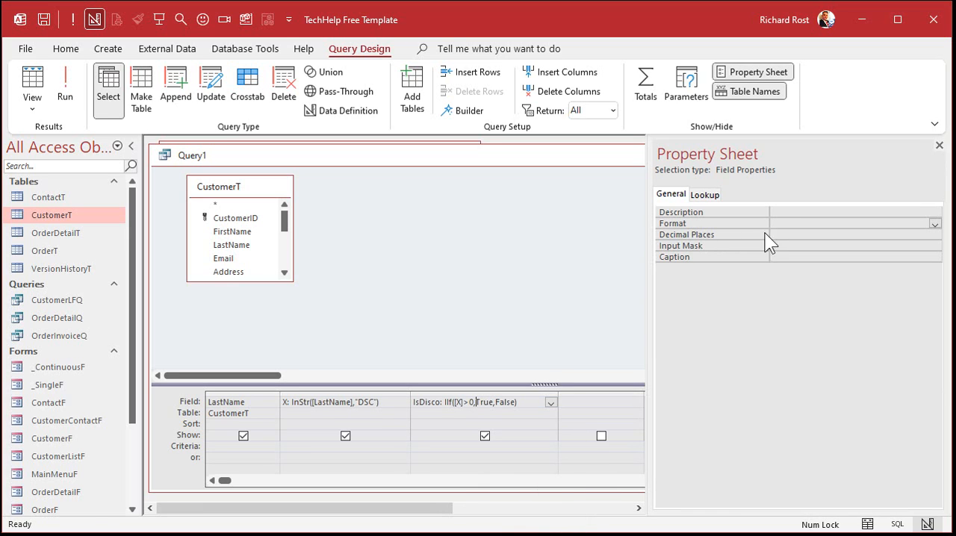
Step: Set the IsDisco field's Format to Yes/No and view the results
left_click(934, 223)
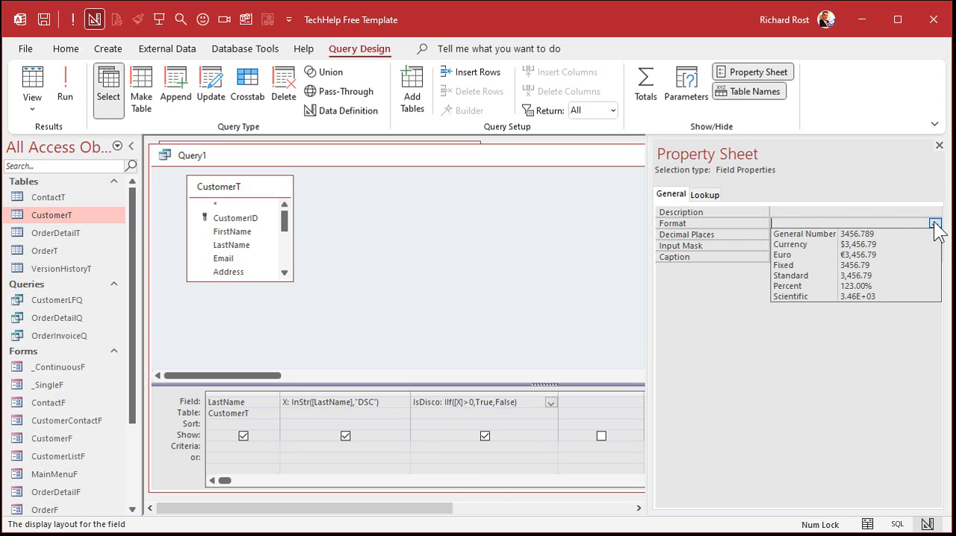
left_click(935, 224)
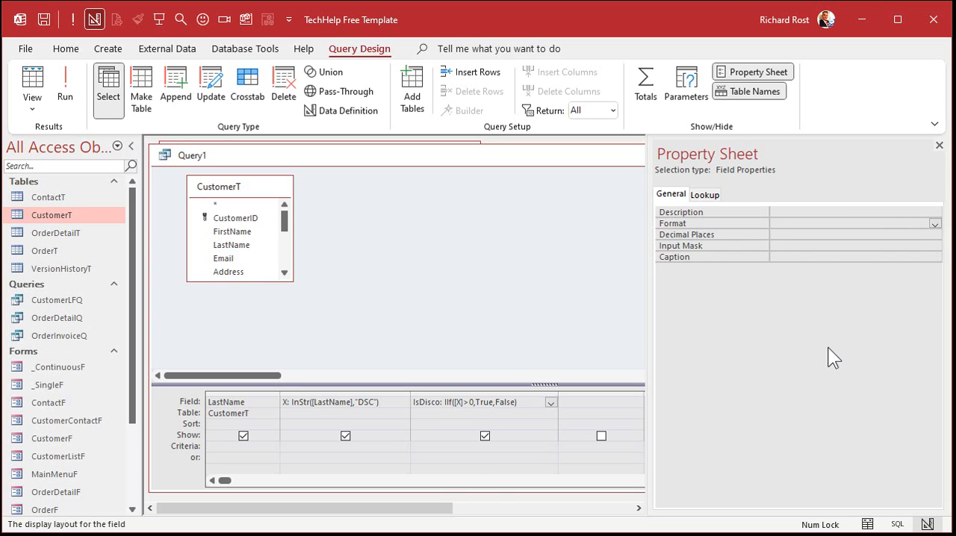
type("True/False")
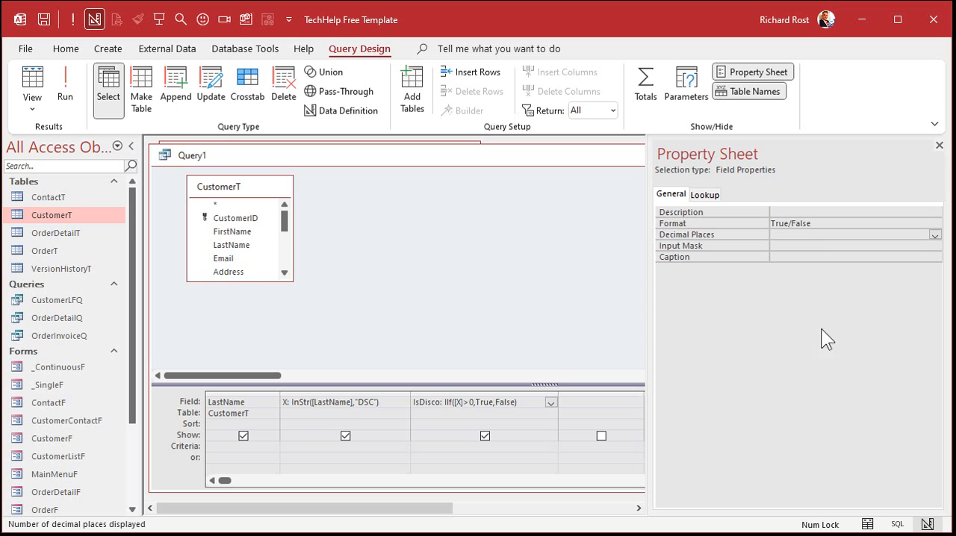
left_click(65, 85)
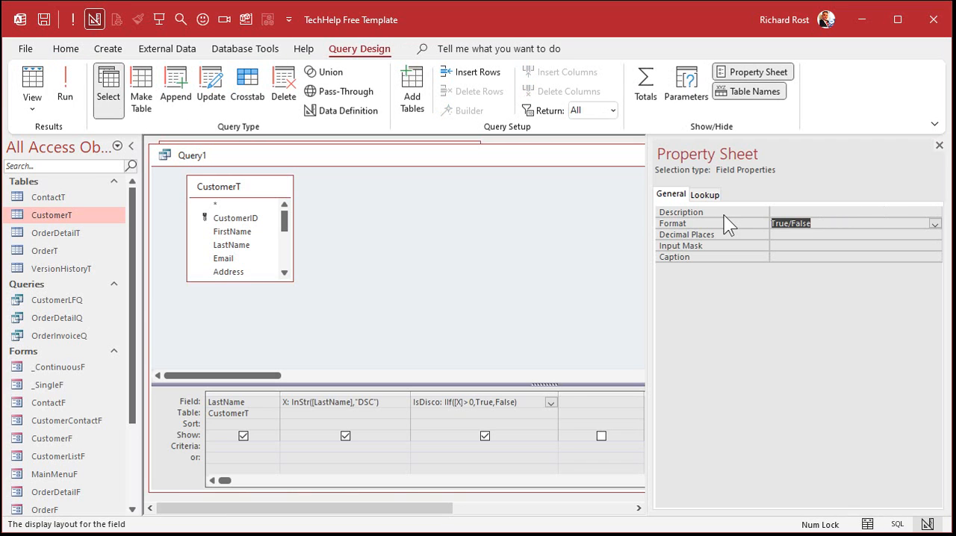
left_click(788, 223)
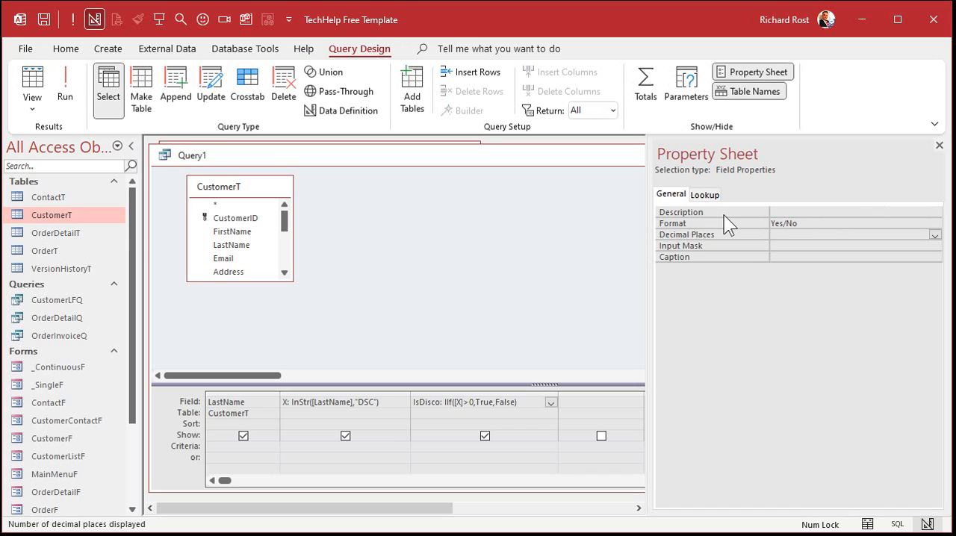
left_click(32, 85)
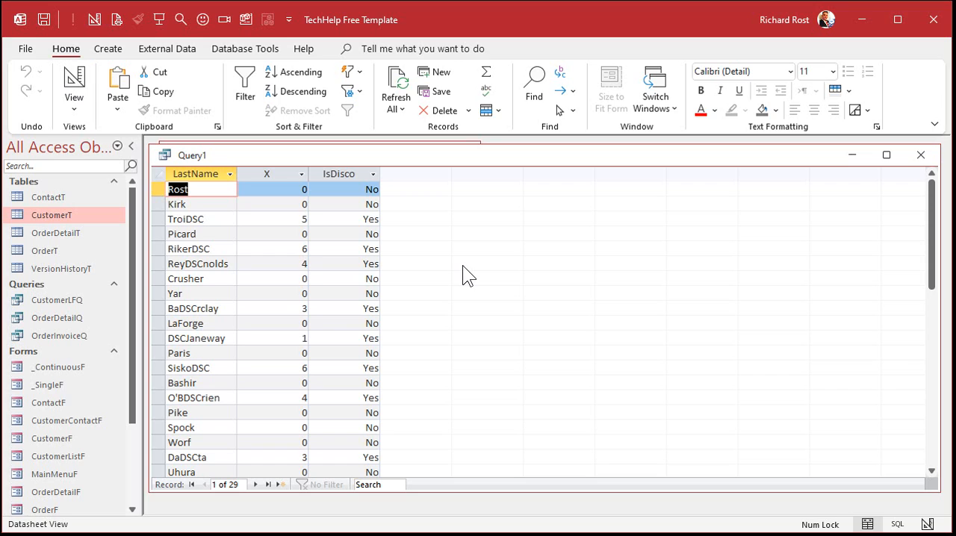
mouse_move(265, 328)
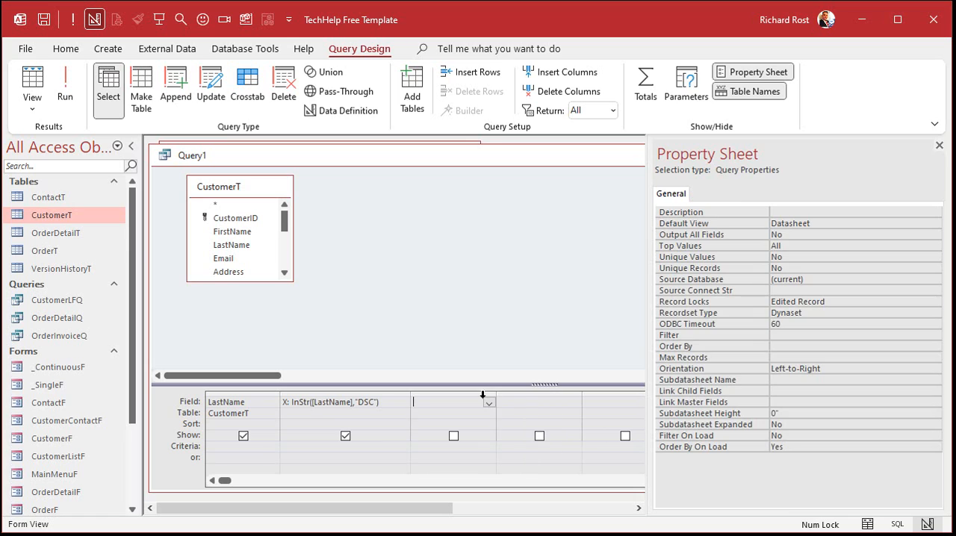
mouse_move(291, 402)
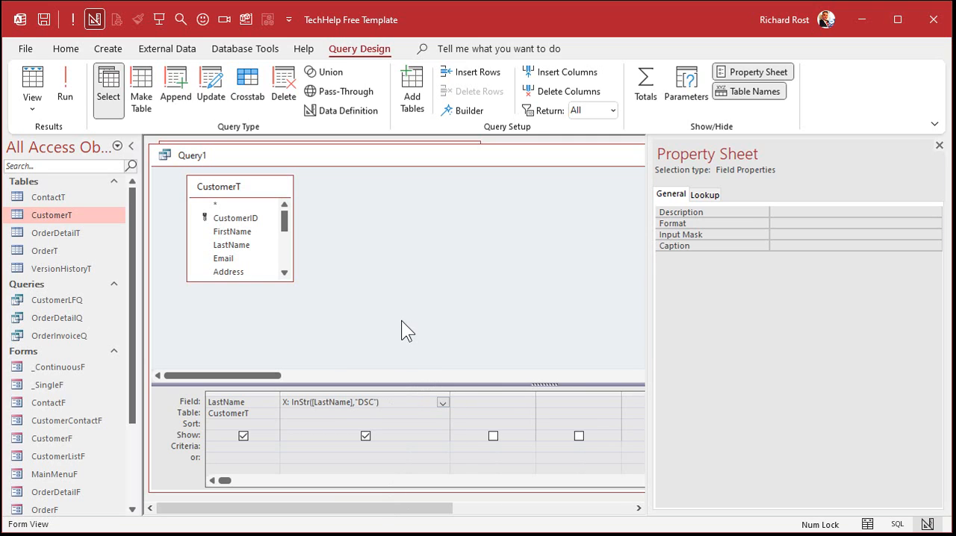
Step: Change the X expression to InStr([LastName],"DSC")<>0 in Zoom
type("<>")
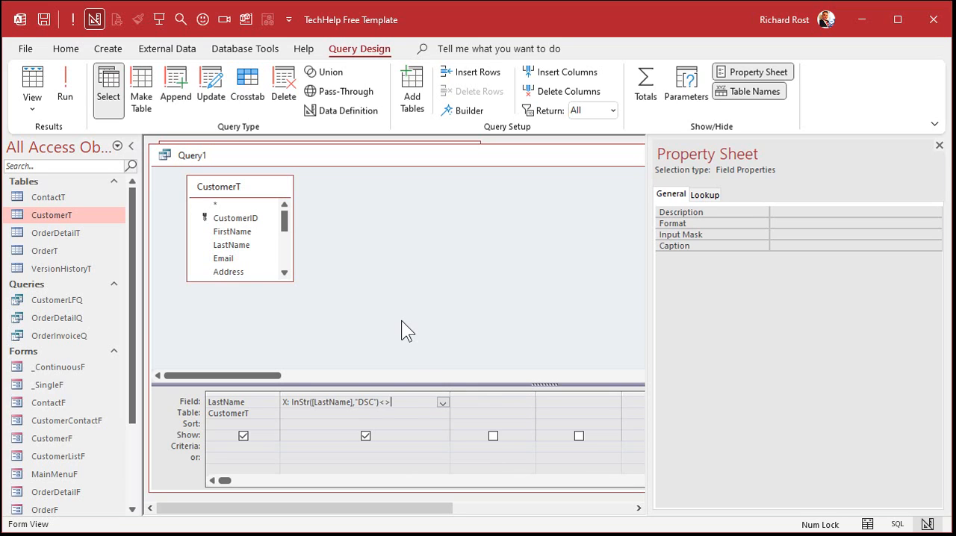
type("0")
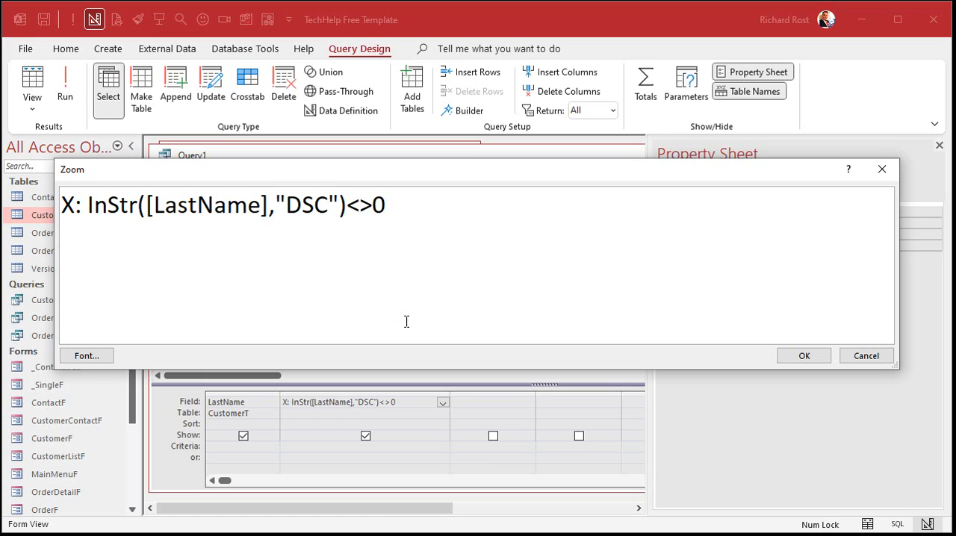
left_click_drag(88, 206, 329, 205)
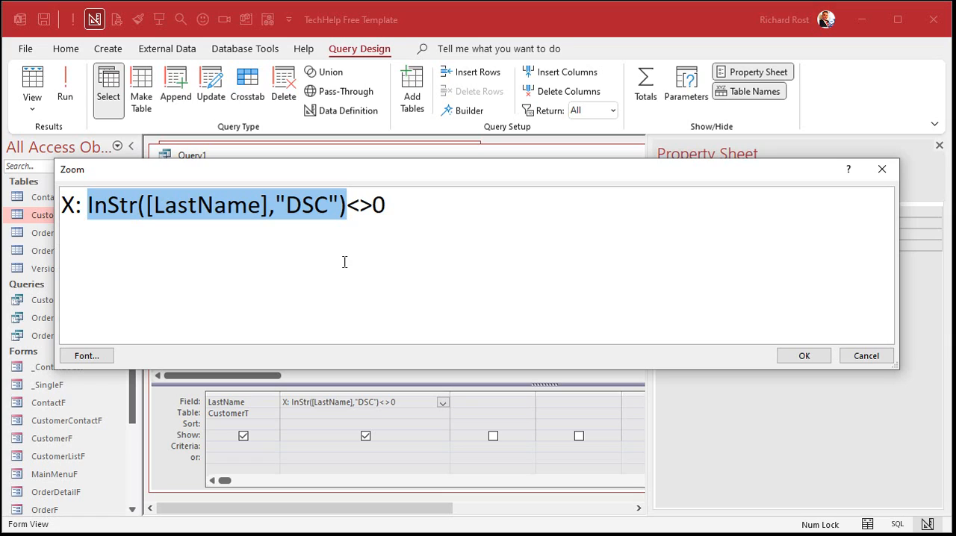
mouse_move(330, 263)
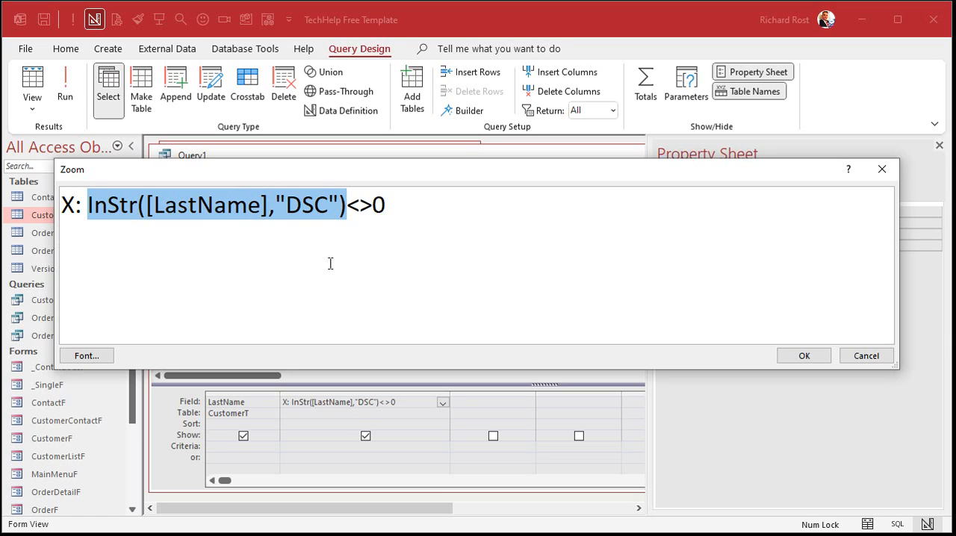
mouse_move(228, 237)
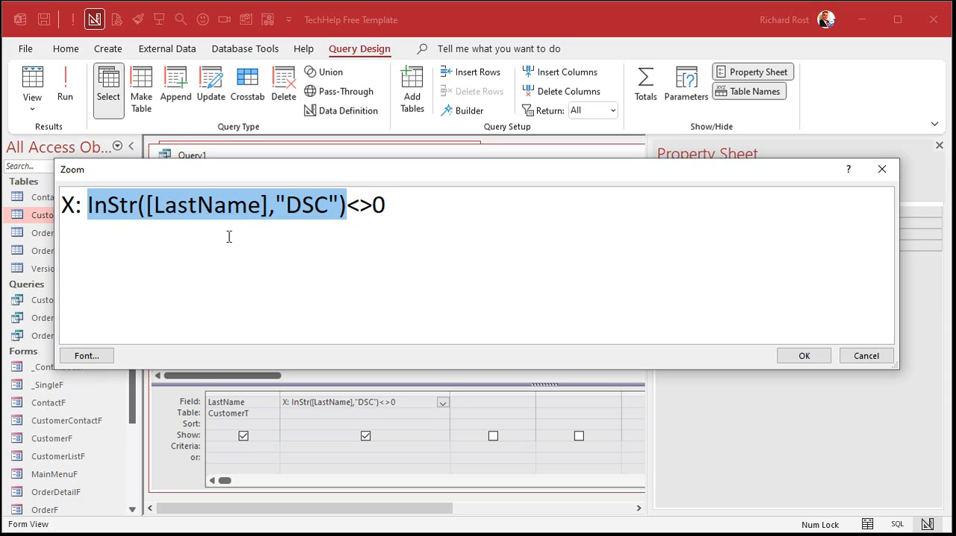
mouse_move(206, 225)
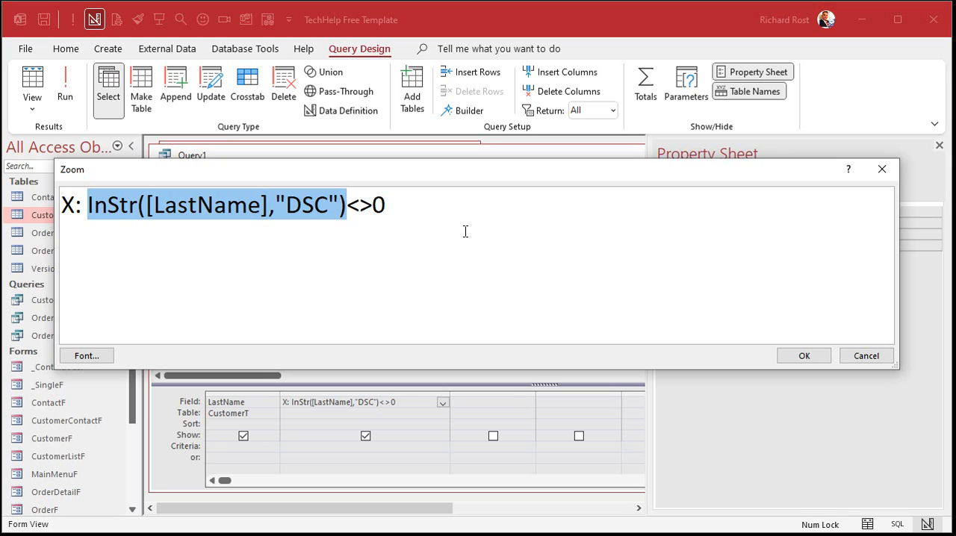
left_click(804, 356)
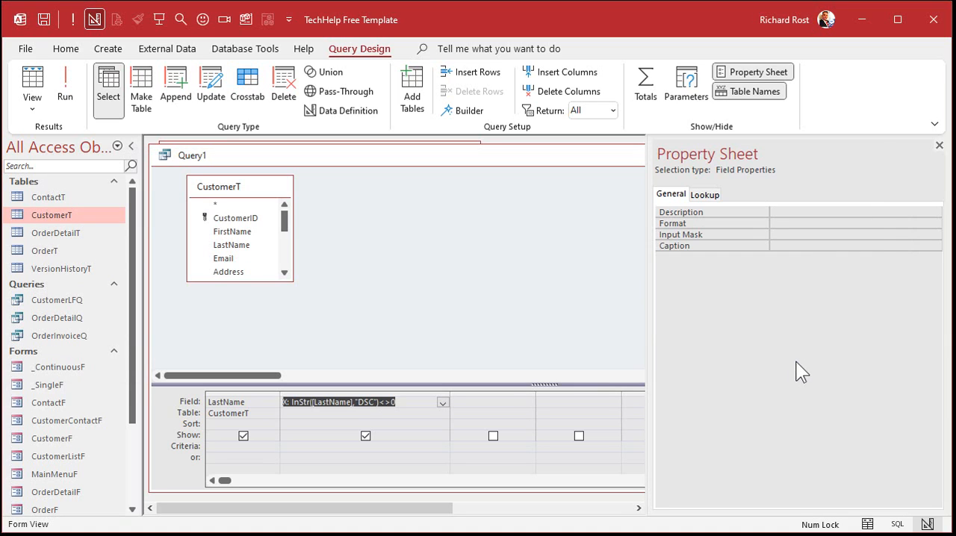
left_click(65, 86)
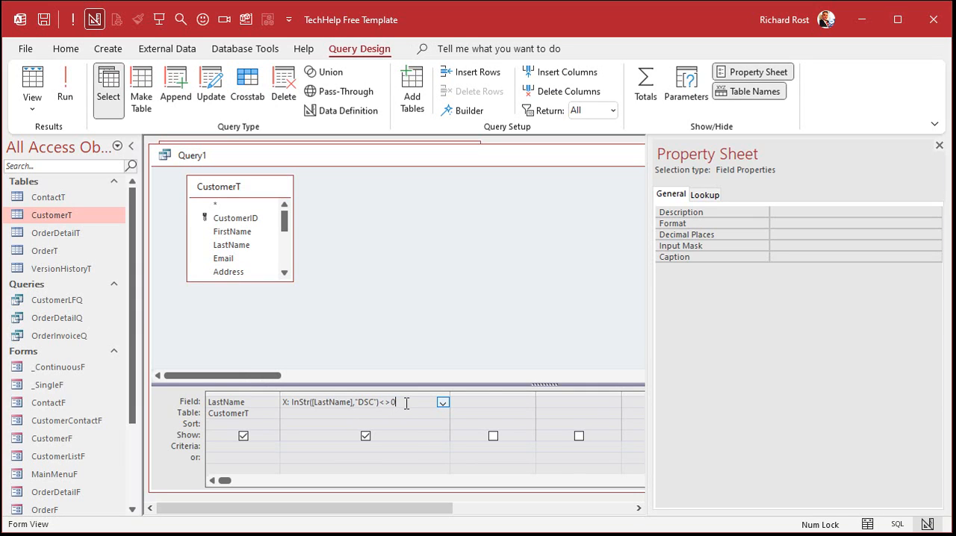
Step: Rename X to IsDisco, format it Yes/No, and run the query
type("Ye")
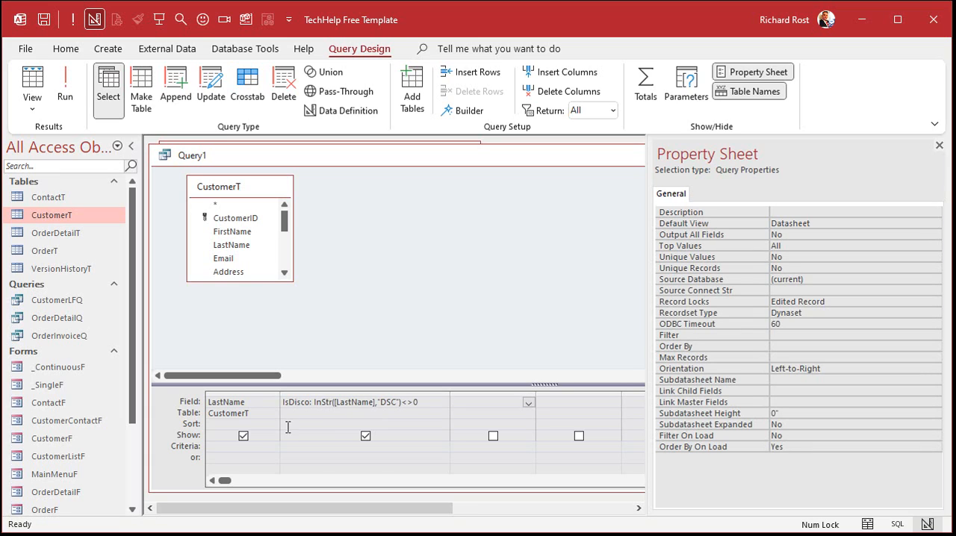
mouse_move(393, 415)
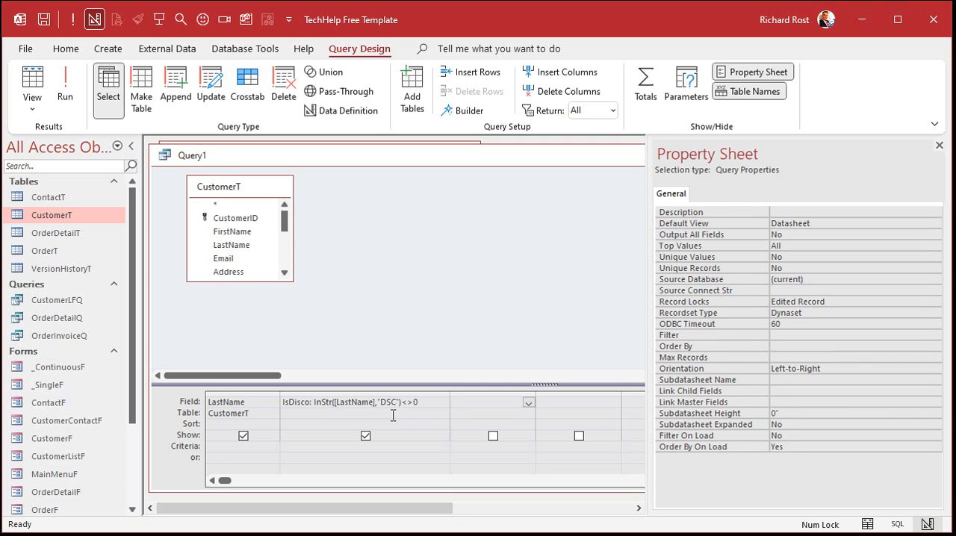
left_click(478, 402)
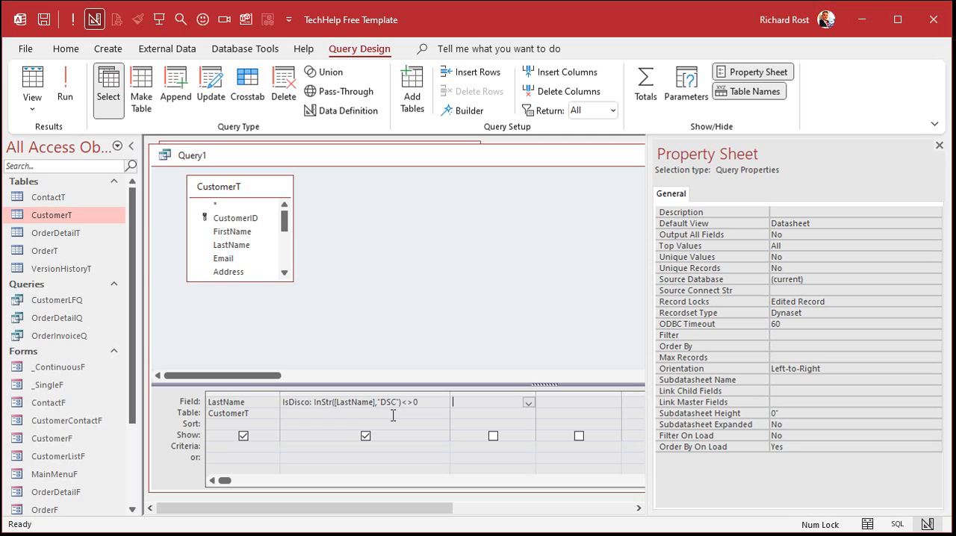
left_click(366, 402)
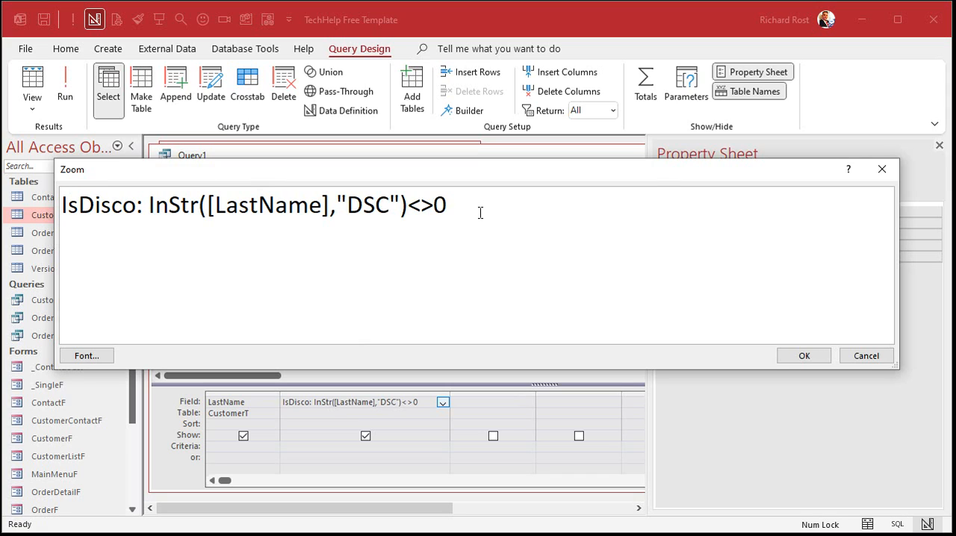
mouse_move(774, 233)
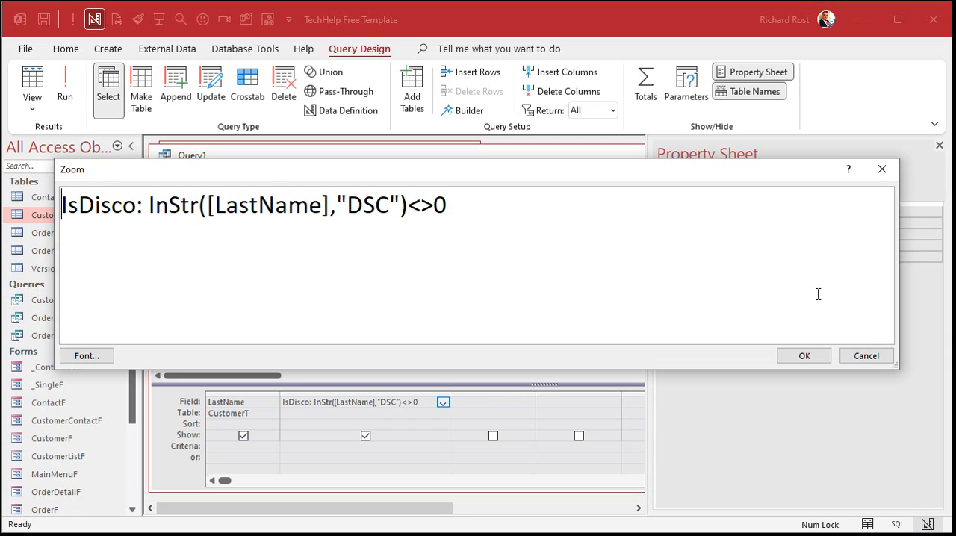
mouse_move(783, 290)
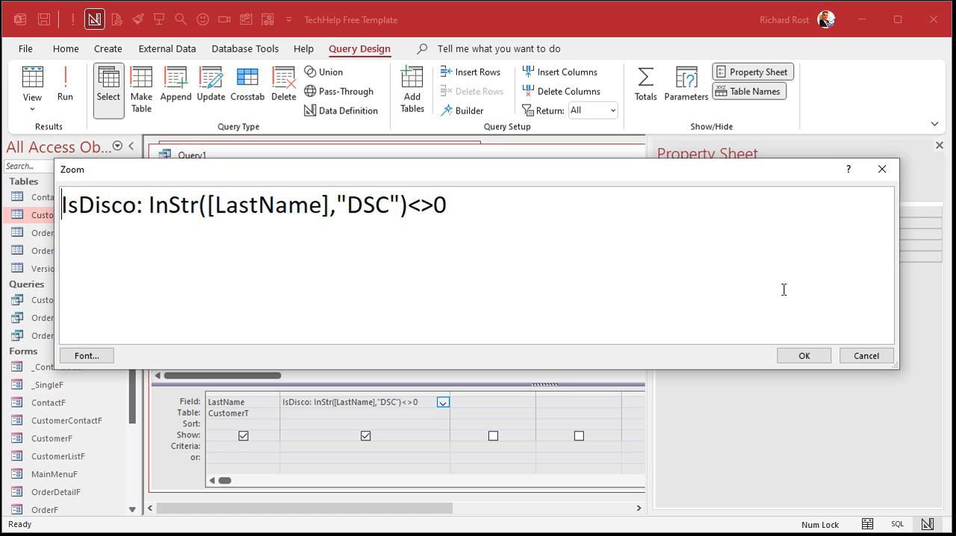
left_click(803, 356)
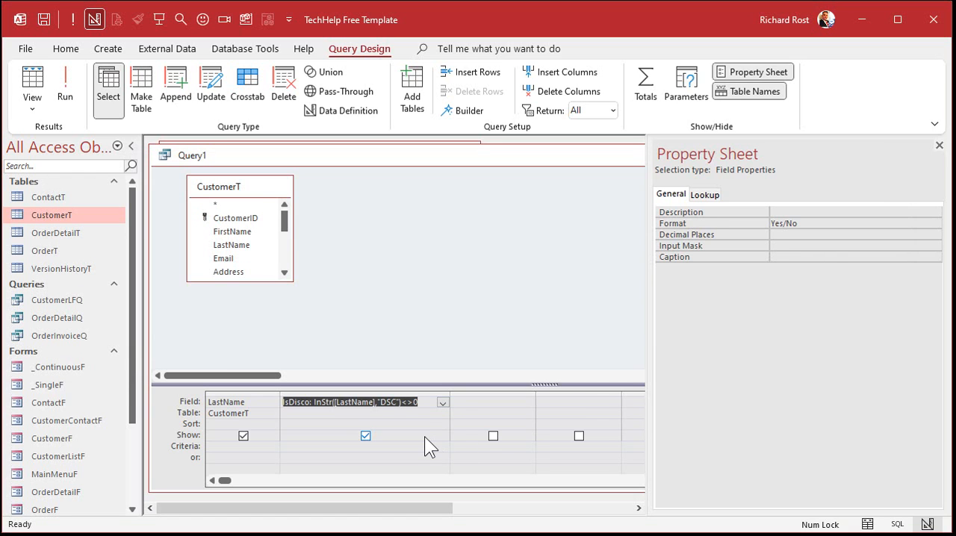
left_click(66, 82)
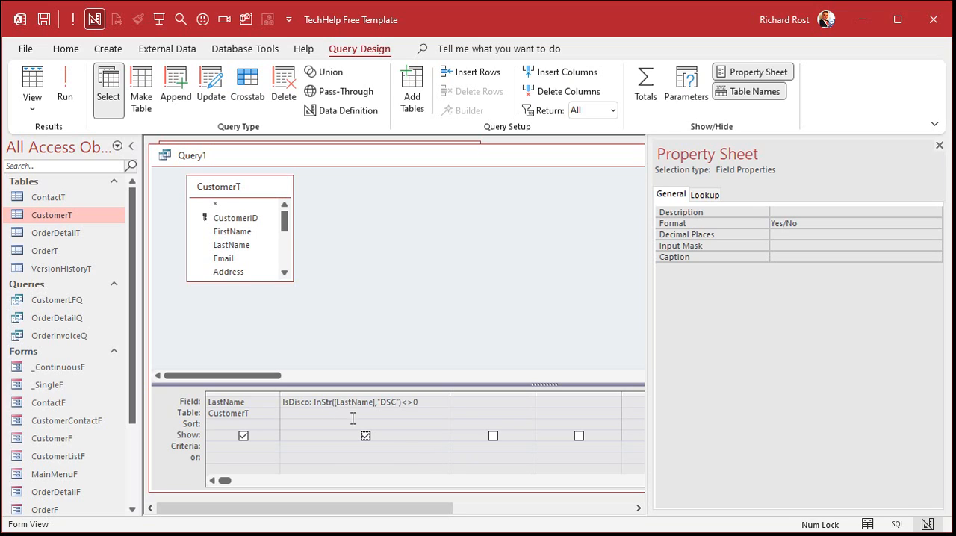
mouse_move(404, 291)
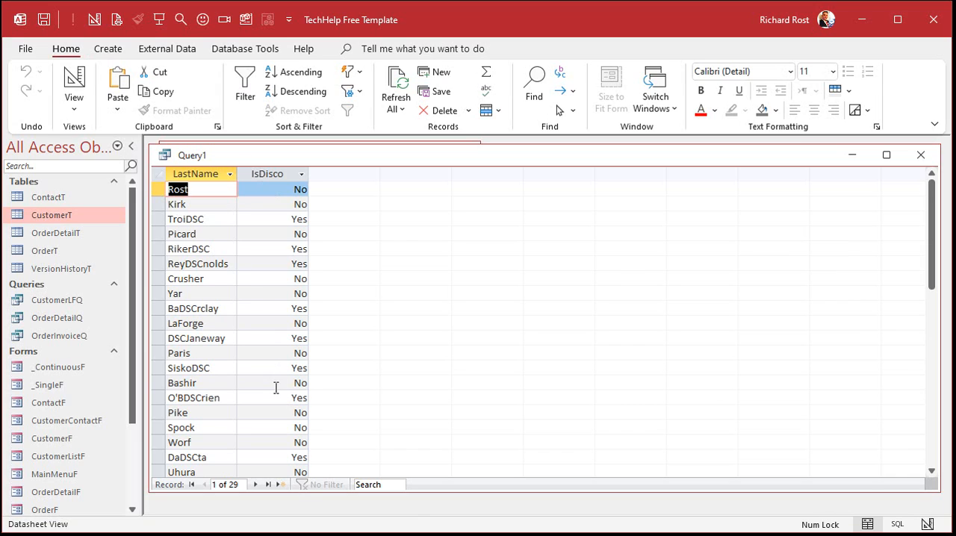
left_click(175, 292)
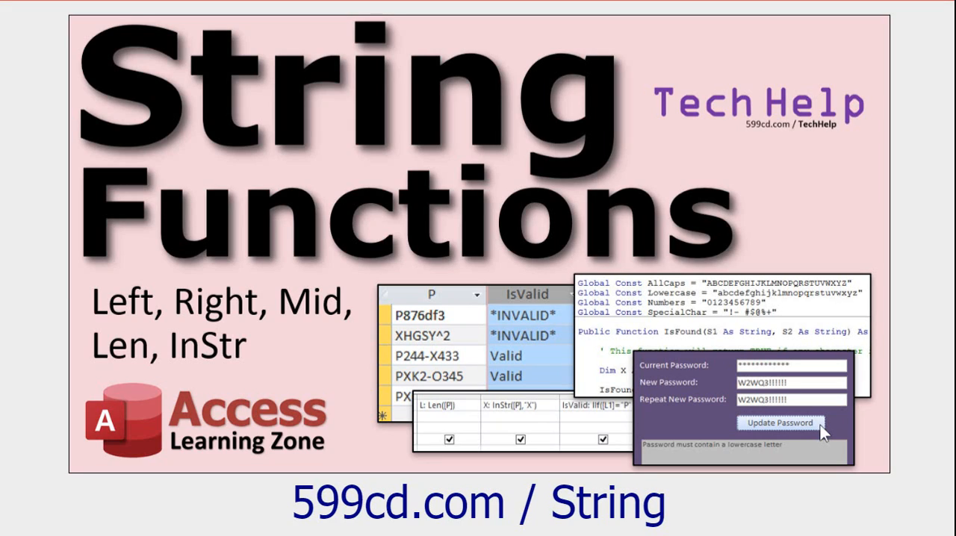
mouse_move(108, 283)
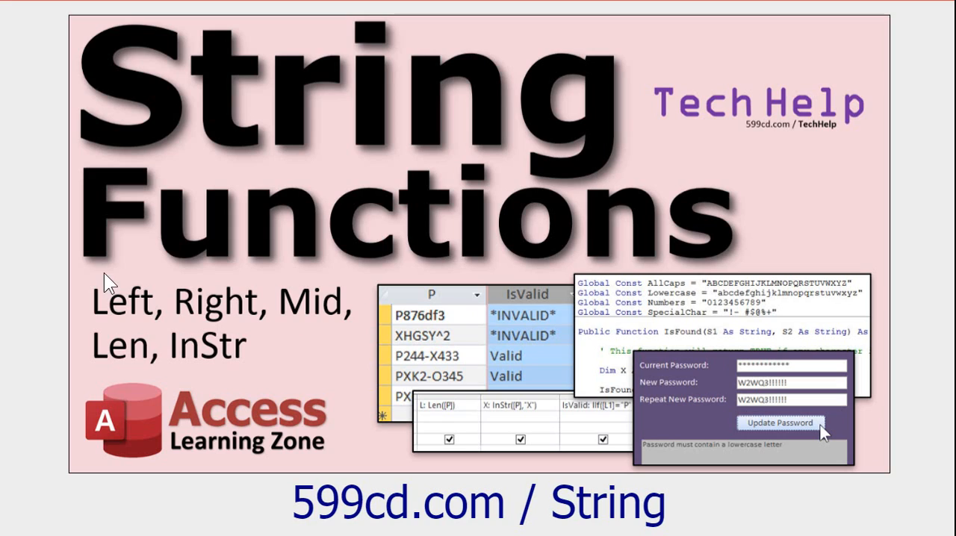
mouse_move(127, 373)
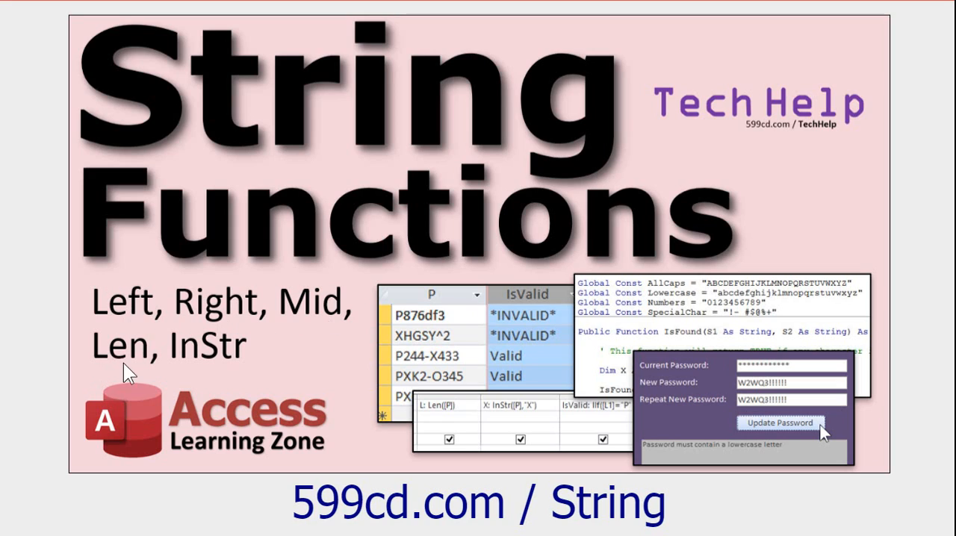
mouse_move(310, 231)
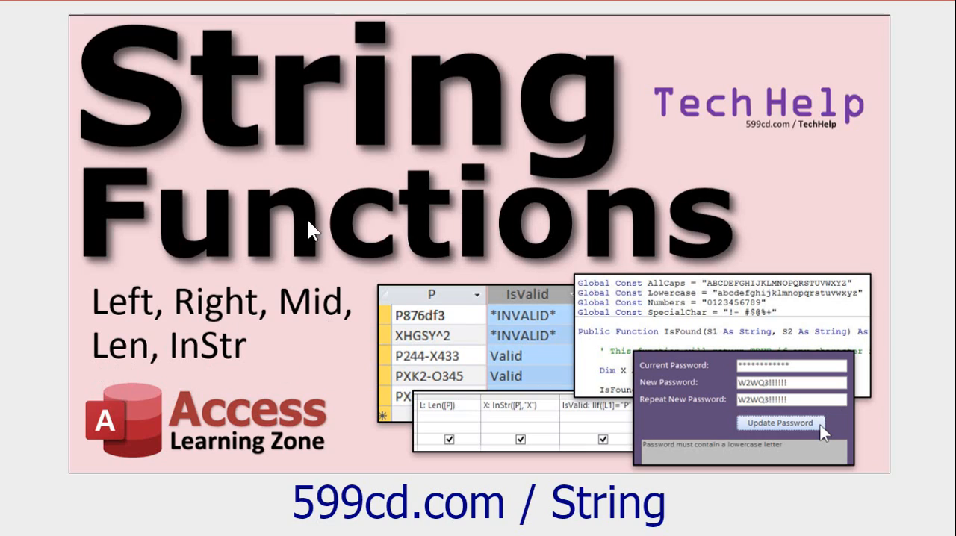
mouse_move(803, 185)
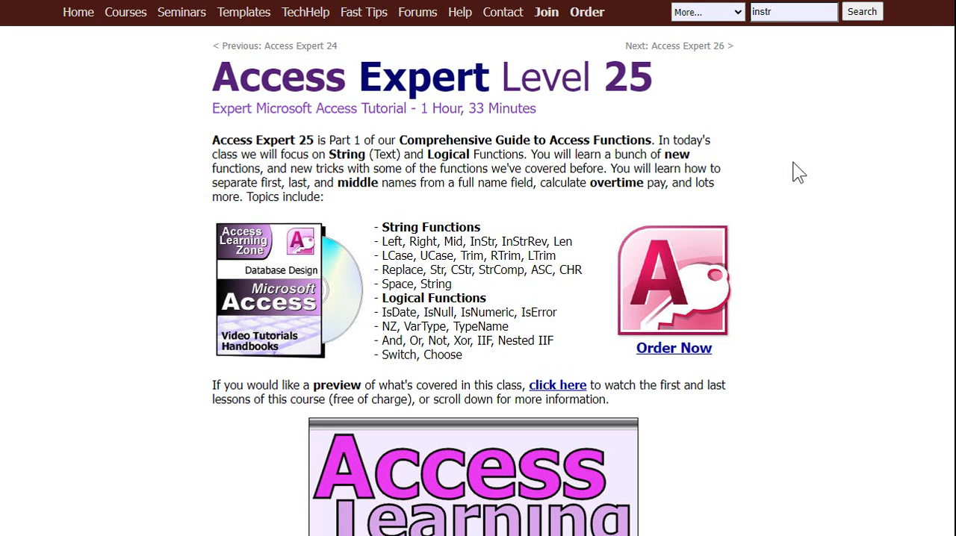
mouse_move(523, 163)
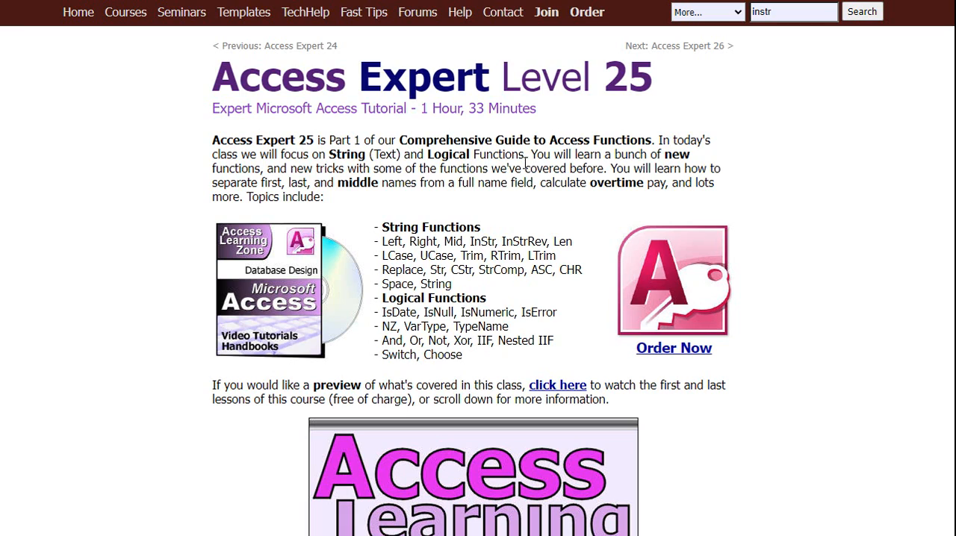
mouse_move(523, 164)
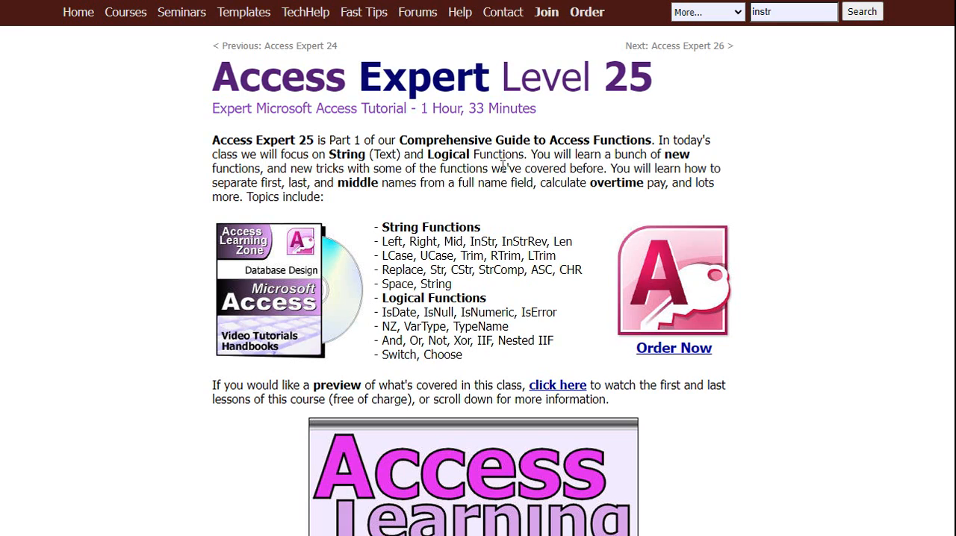
mouse_move(552, 182)
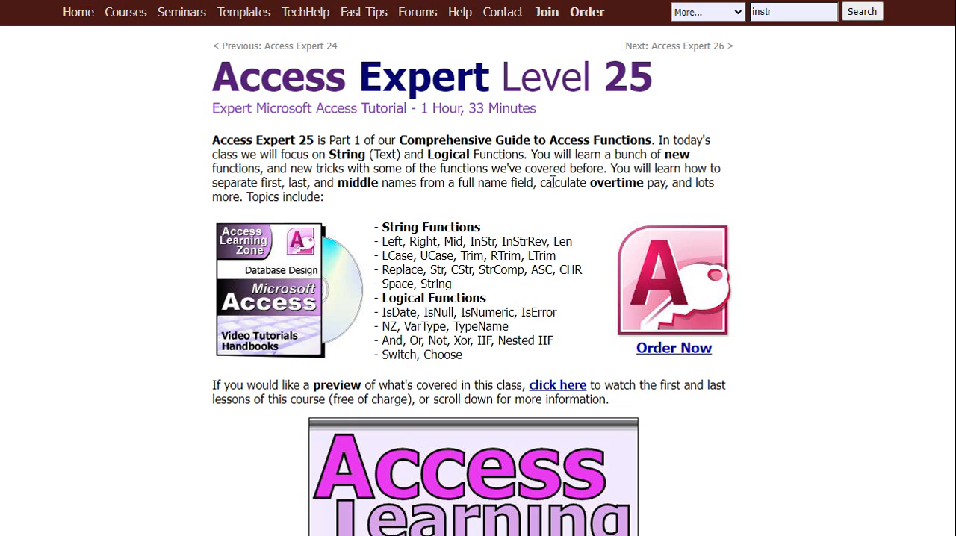
mouse_move(596, 90)
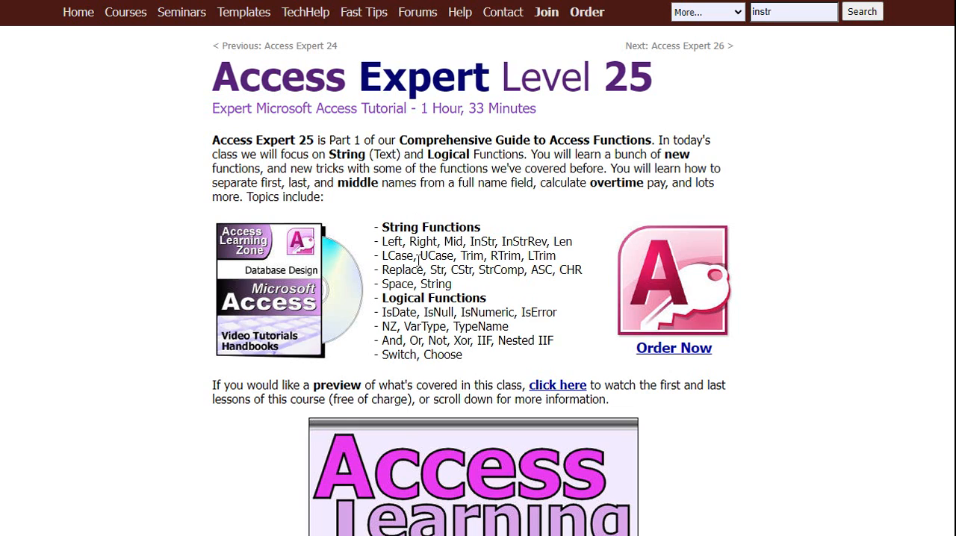
mouse_move(523, 292)
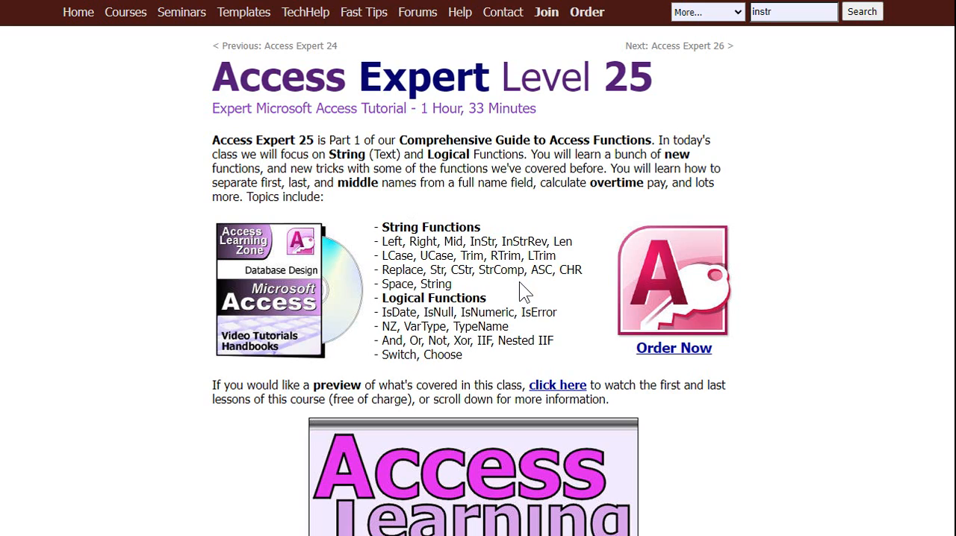
mouse_move(504, 361)
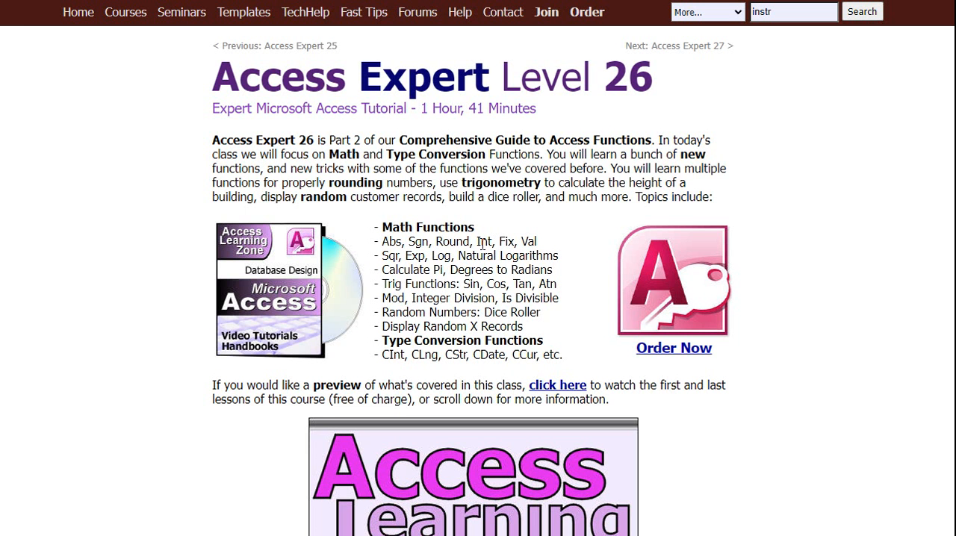
mouse_move(685, 64)
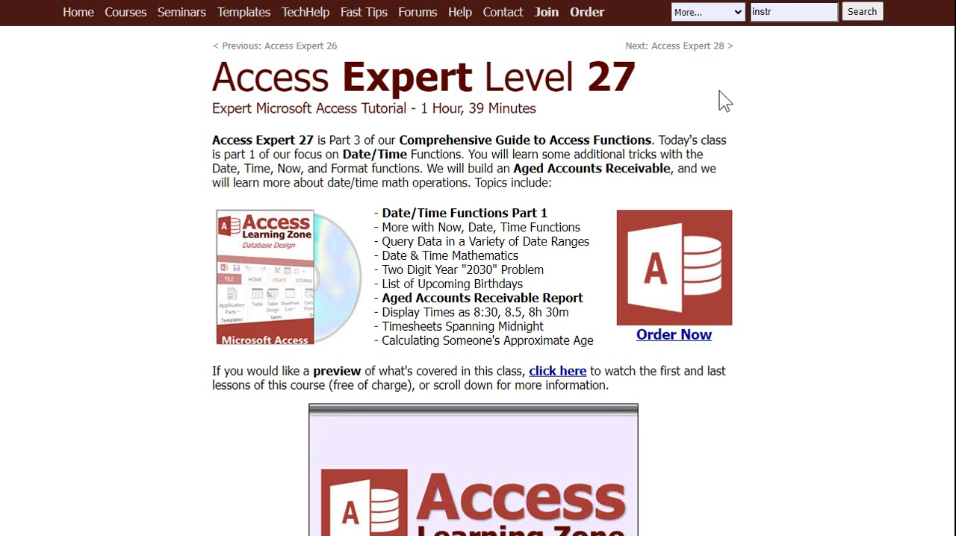
mouse_move(731, 100)
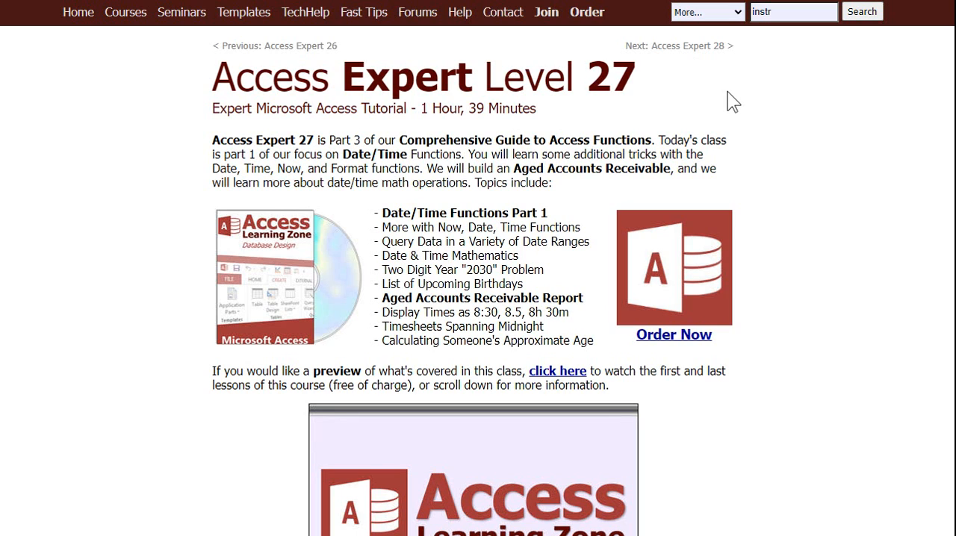
mouse_move(271, 76)
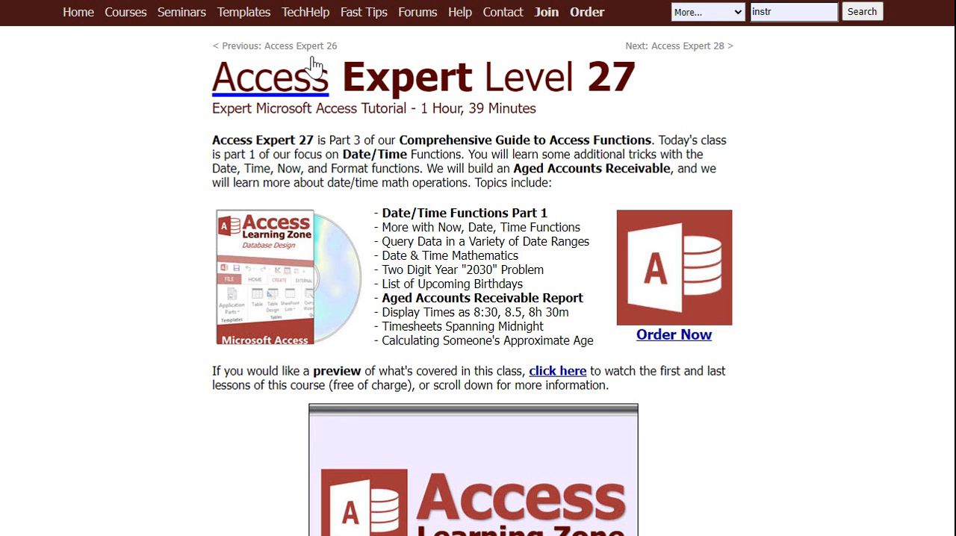
left_click(300, 45)
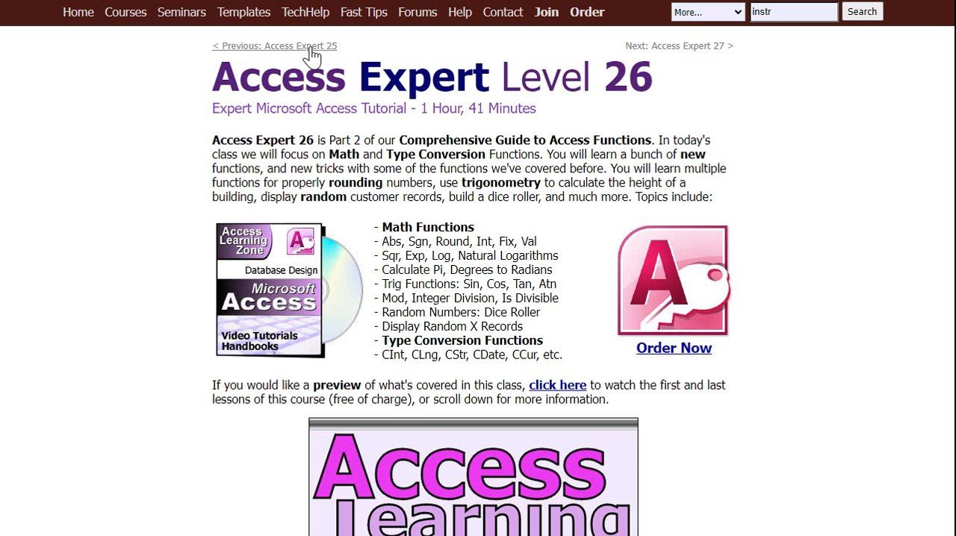
left_click(274, 46)
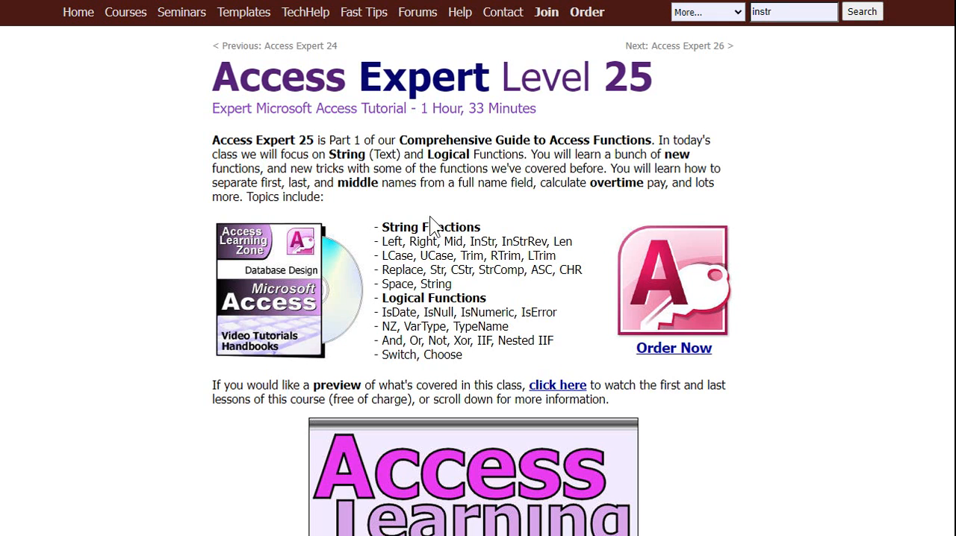